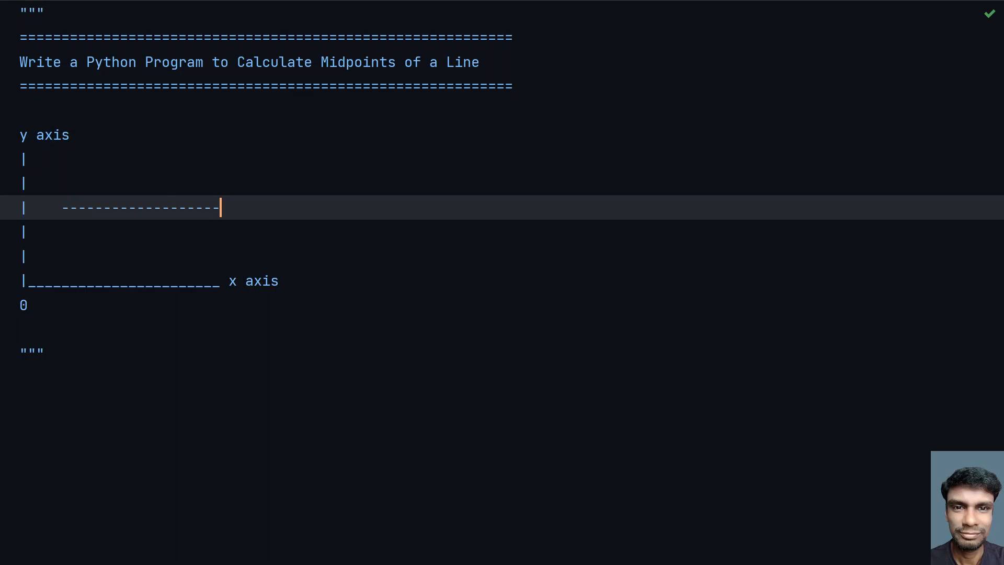
# Shorten the diagram's dashes and label the line ends x1,y1 and x2,y2.
pyautogui.press('Backspace')
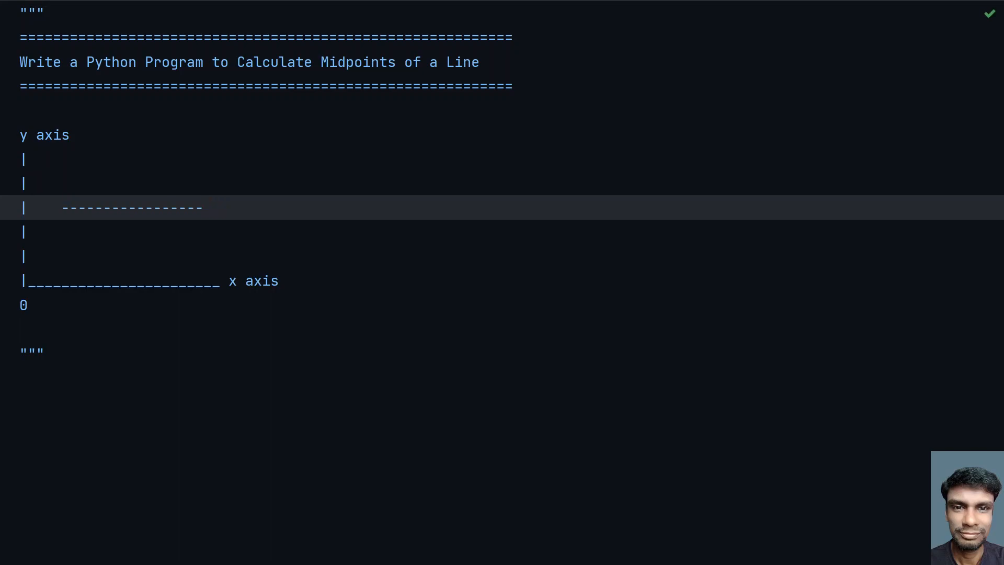
pyautogui.click(54, 231)
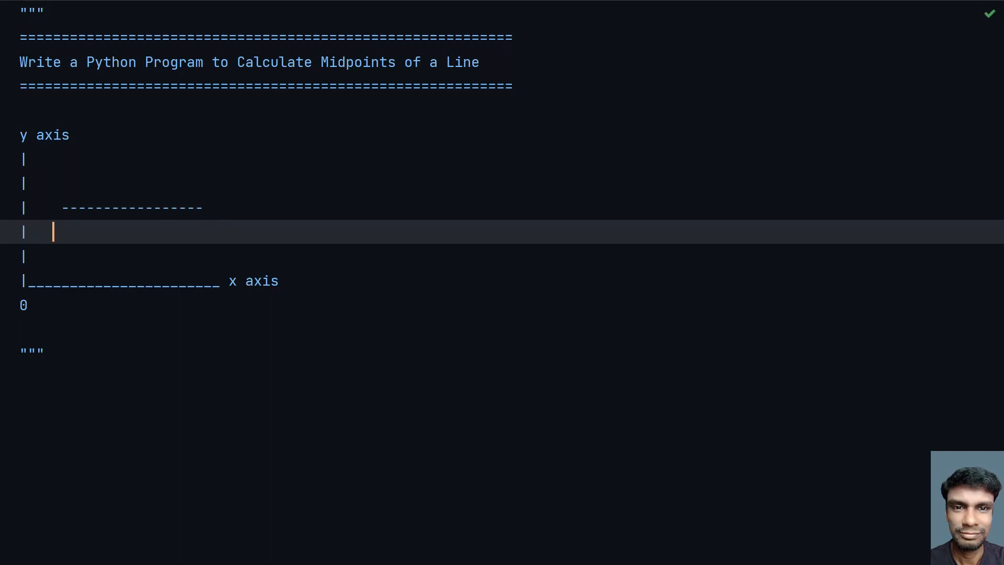
pyautogui.write('x1')
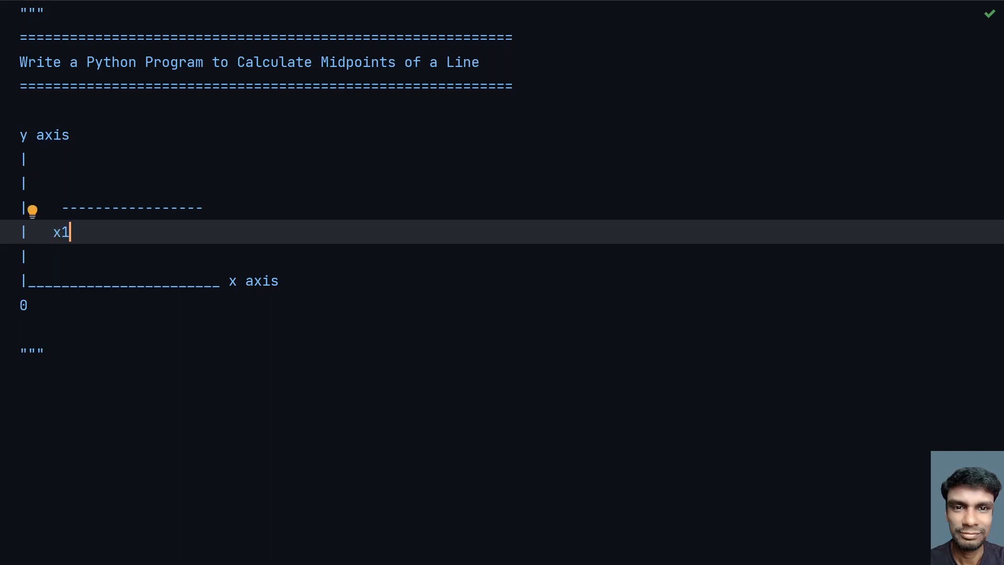
pyautogui.write(',y1')
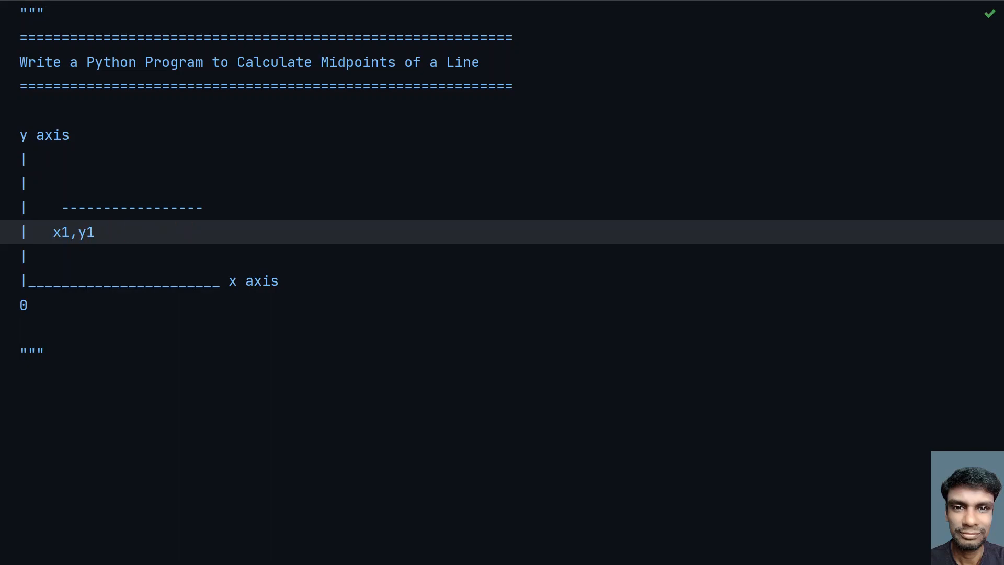
pyautogui.write('x2,y')
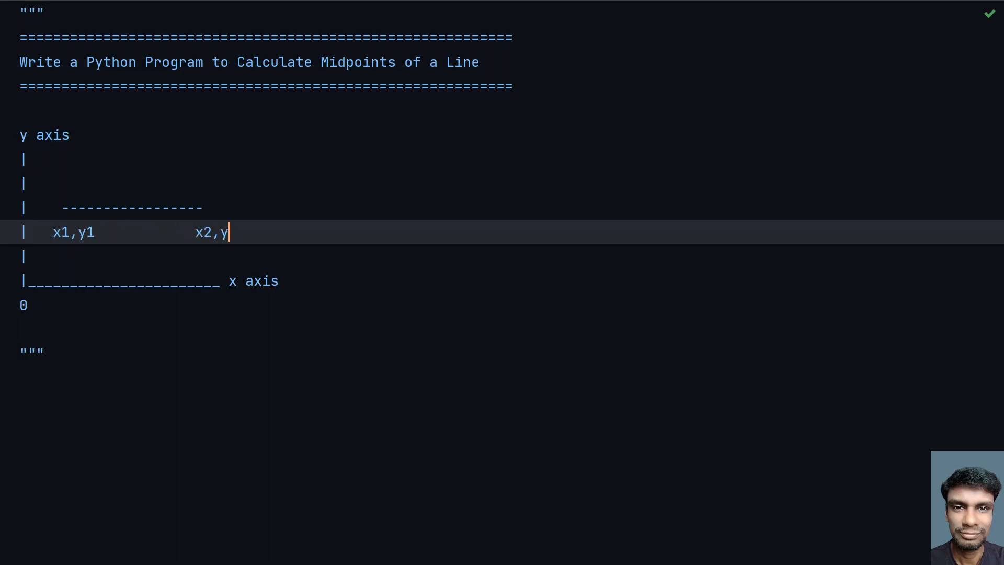
pyautogui.write('2')
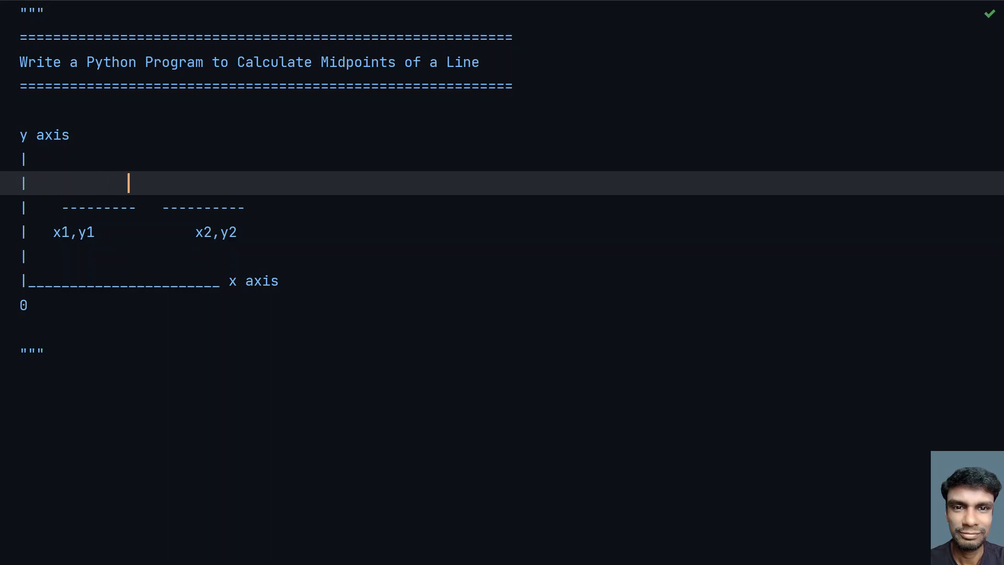
# Add the midpoint label x3,y3 above the middle of the line.
pyautogui.write('x3,')
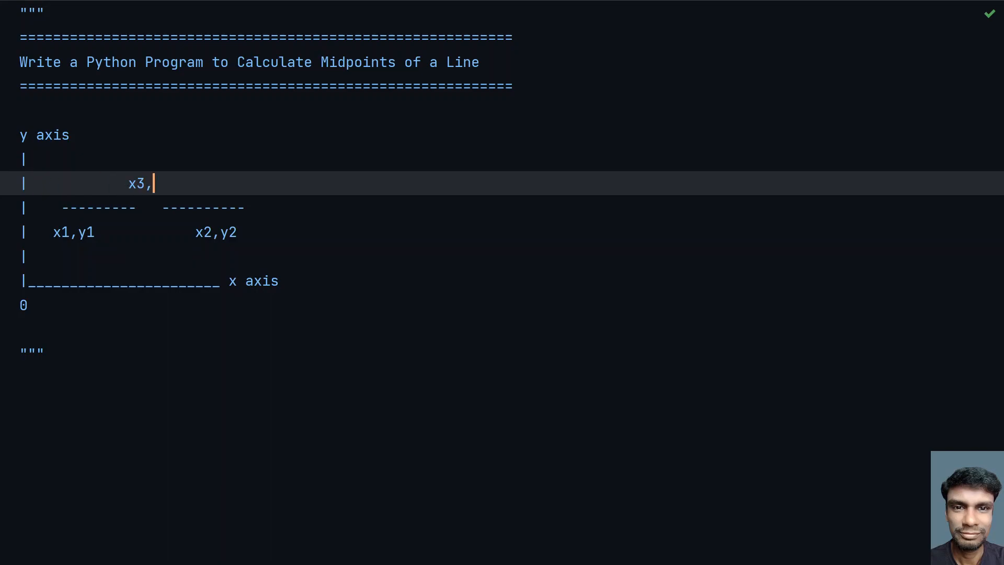
pyautogui.write('y3')
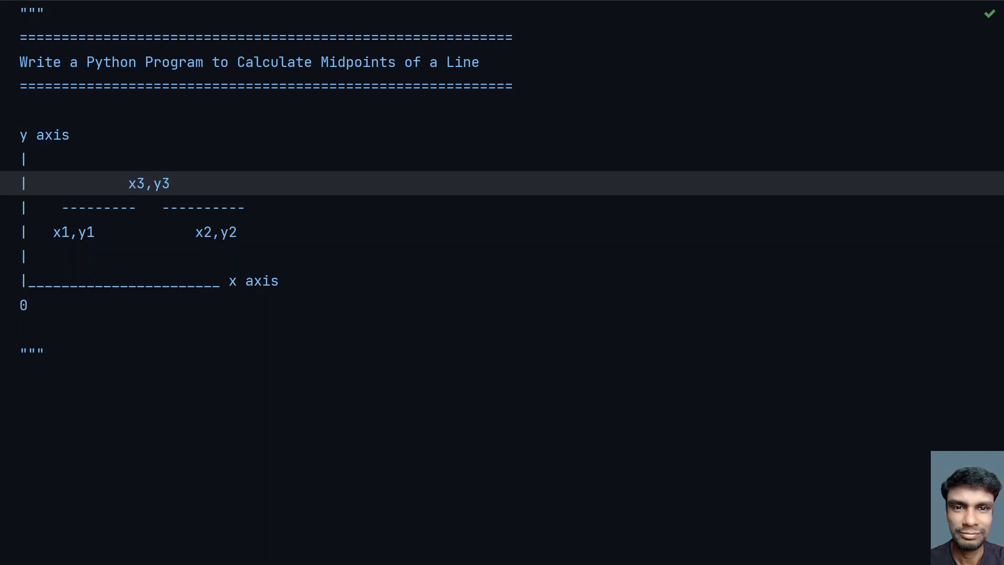
pyautogui.click(153, 183)
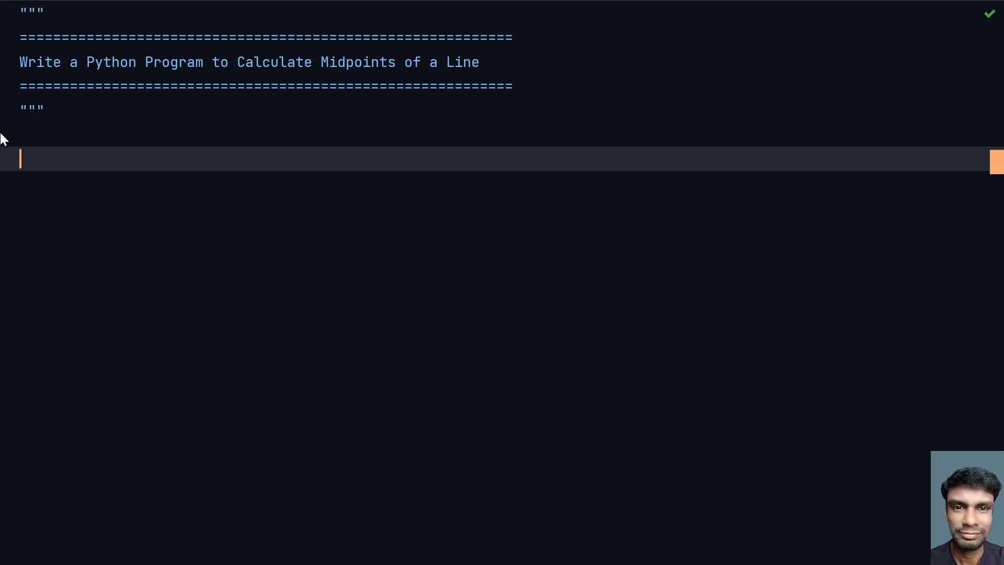
# Write x1 = float(input("Enter x1 Value : ")) to read x1 as a float.
pyautogui.write('x1 =')
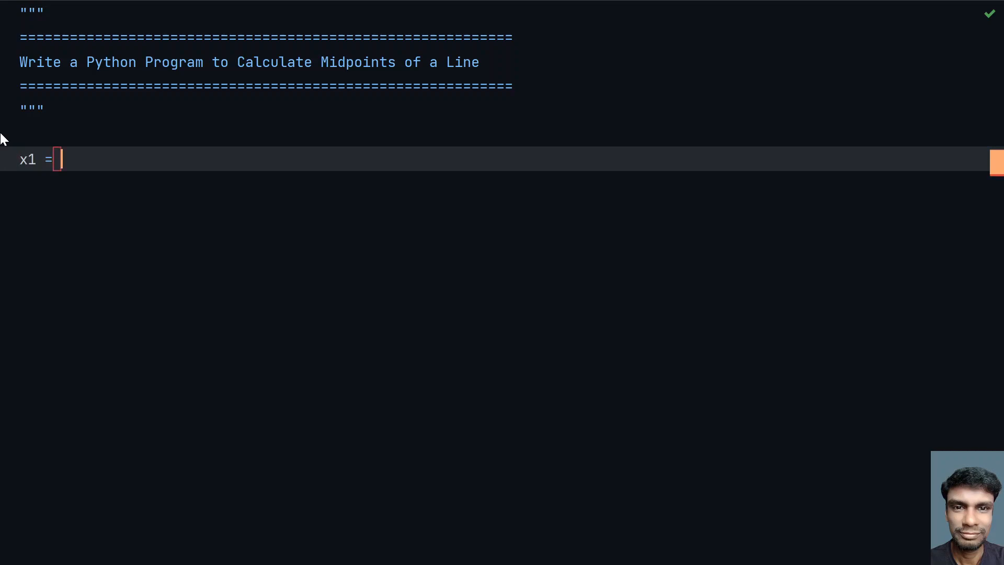
pyautogui.write('input()')
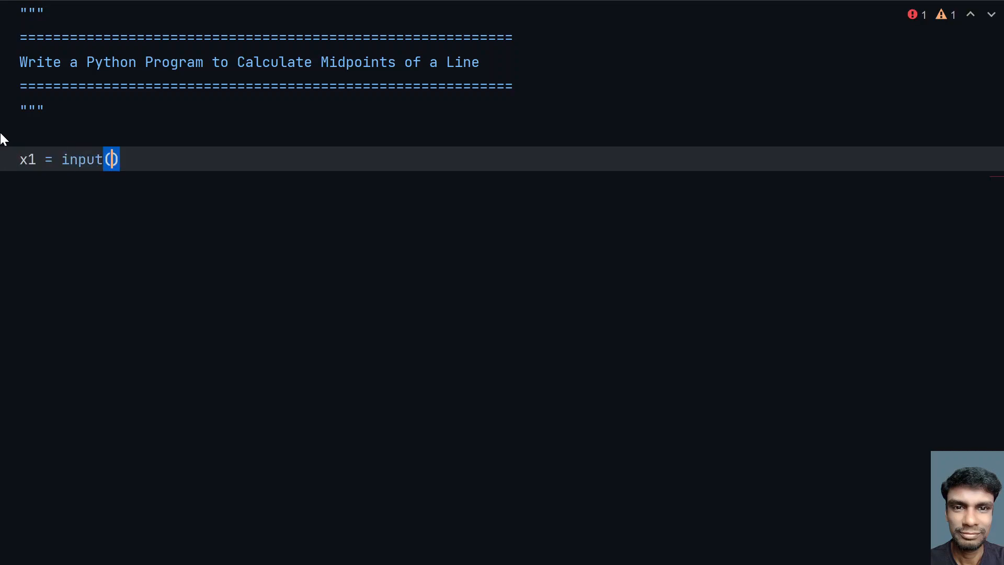
pyautogui.write('"Enter x1')
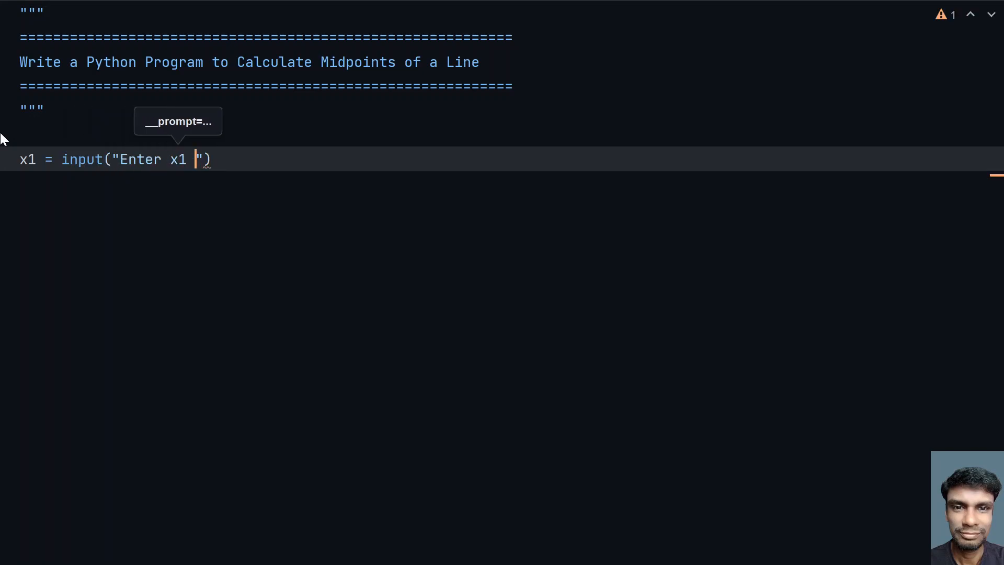
pyautogui.write('Value :')
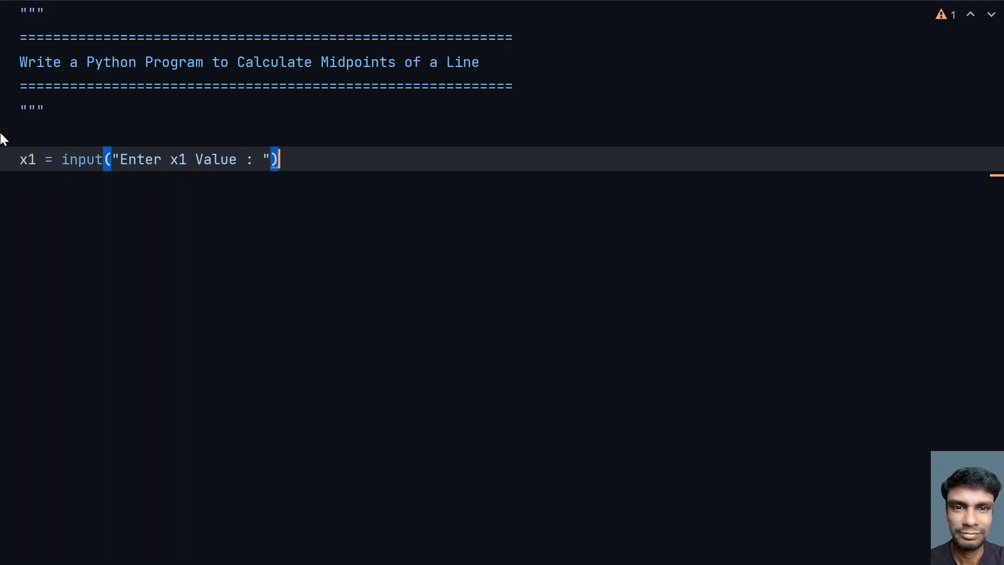
pyautogui.write(')')
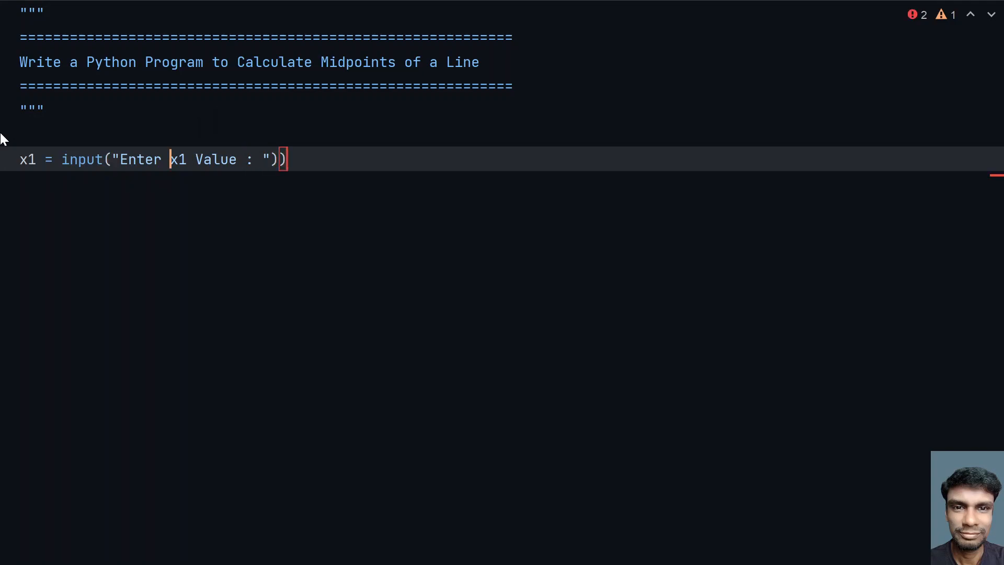
pyautogui.write('flo')
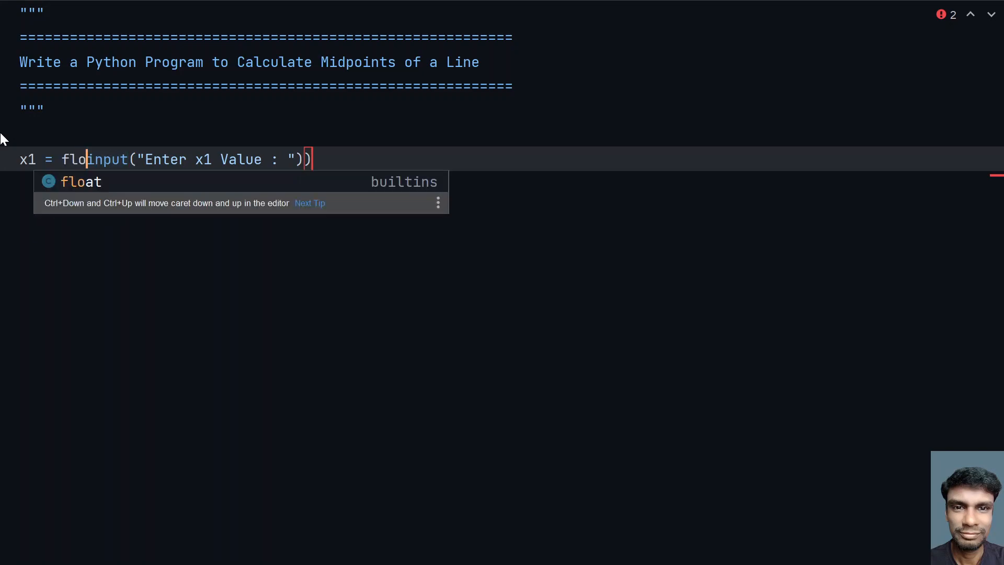
pyautogui.press('Tab')
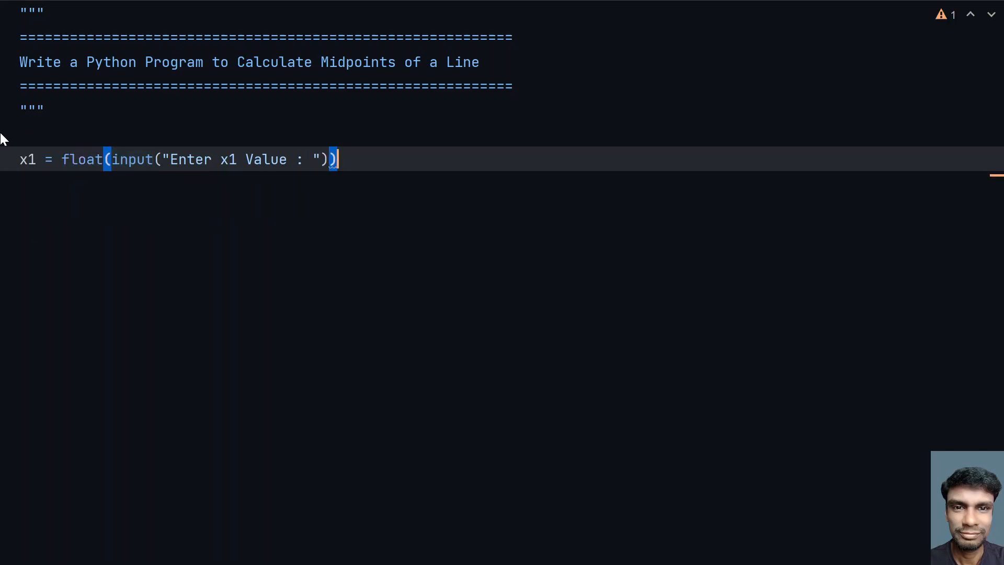
# Write the y1 prompt "Enter y1 Value : " and start wrapping it in float.
pyautogui.write('y2')
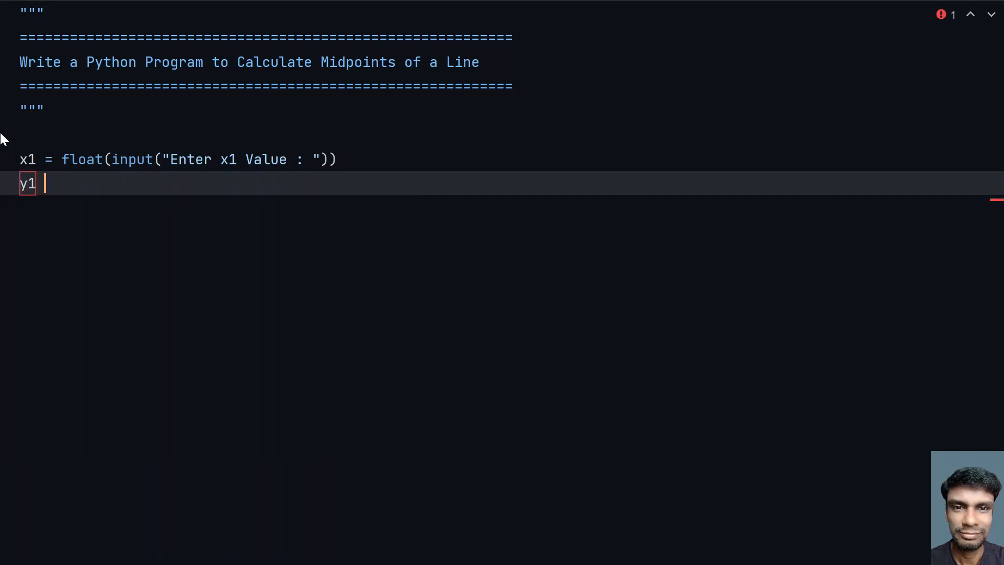
pyautogui.write('=')
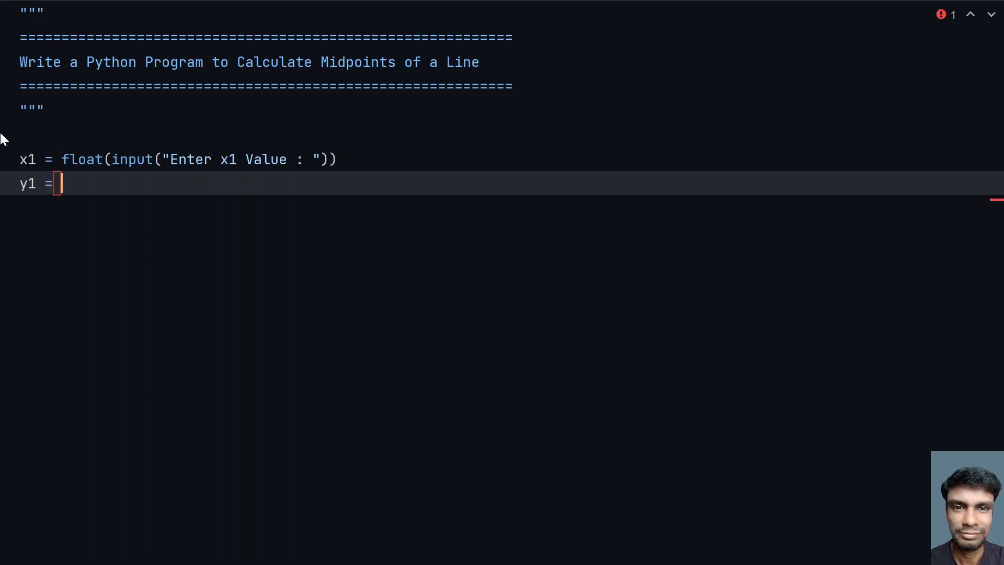
pyautogui.write('input()')
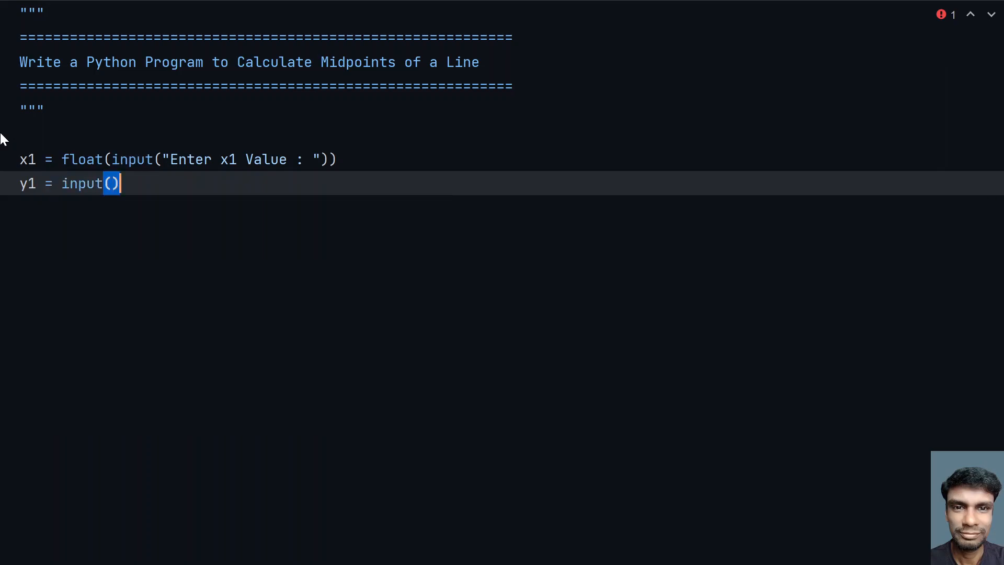
pyautogui.write('""')
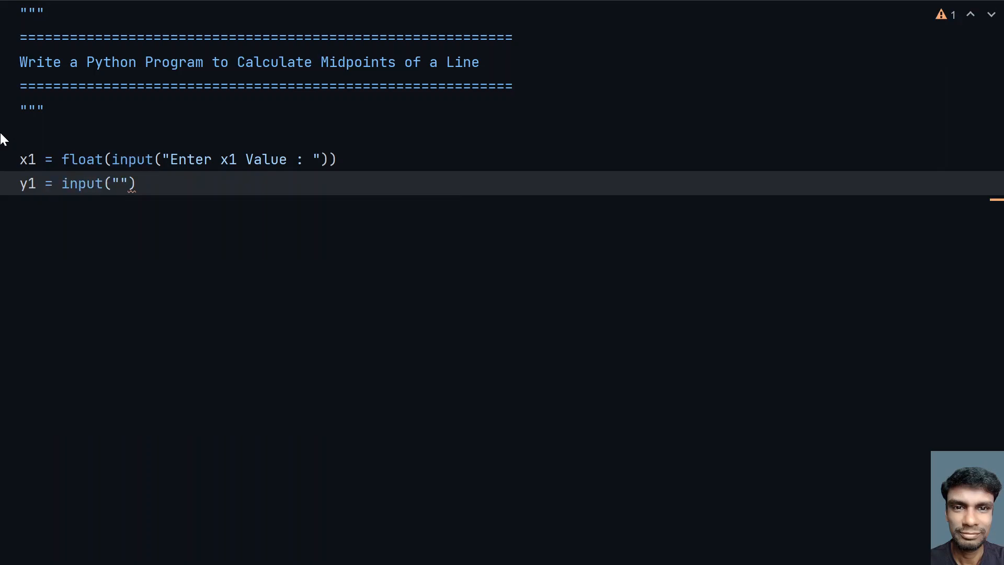
pyautogui.write('E')
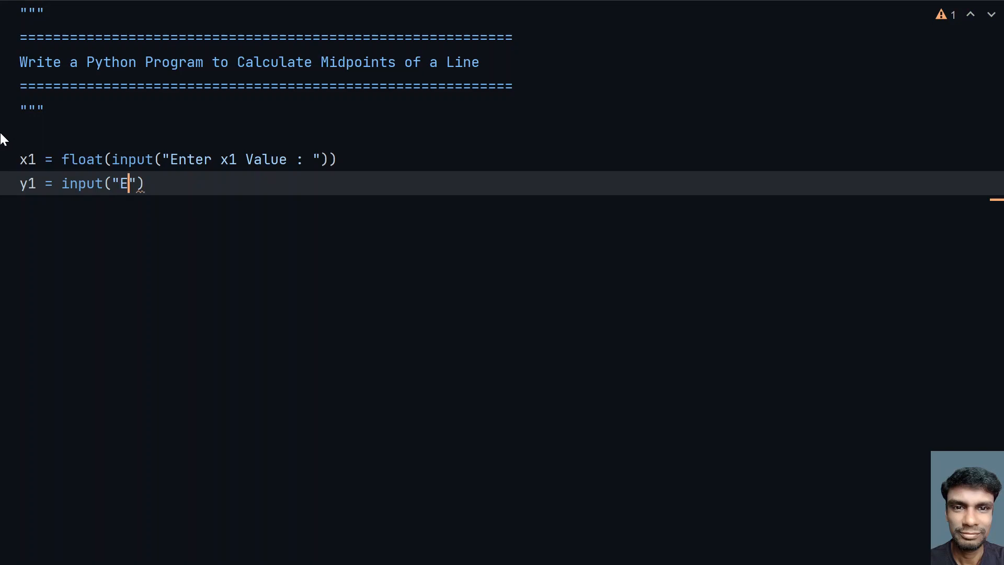
pyautogui.write('nter y1')
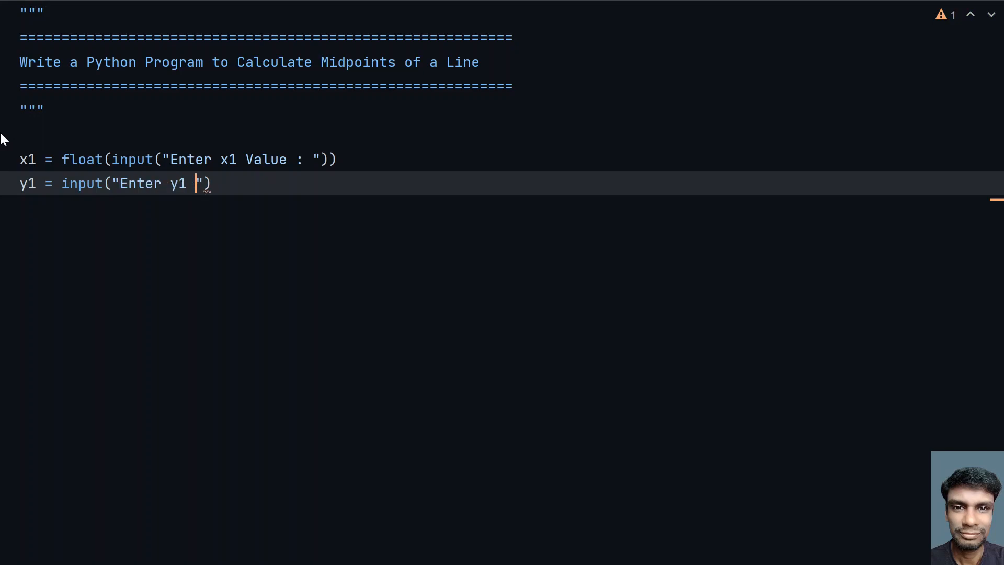
pyautogui.write('Value :')
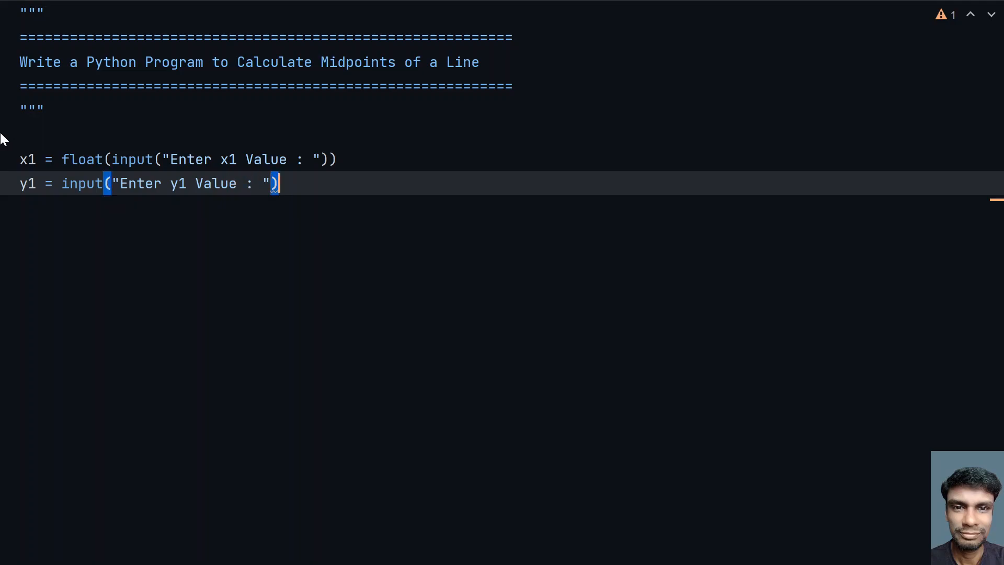
pyautogui.write(')')
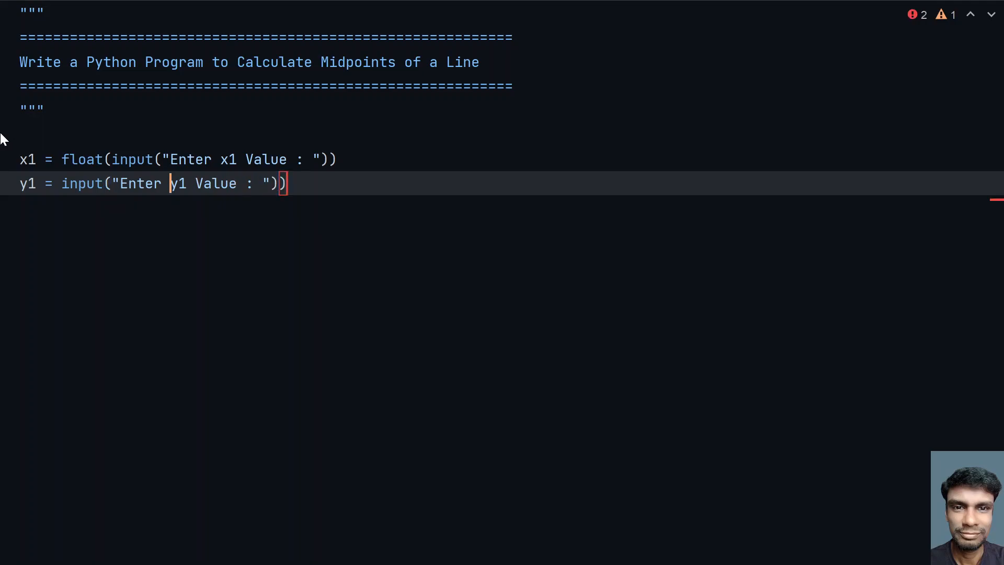
pyautogui.write('flo')
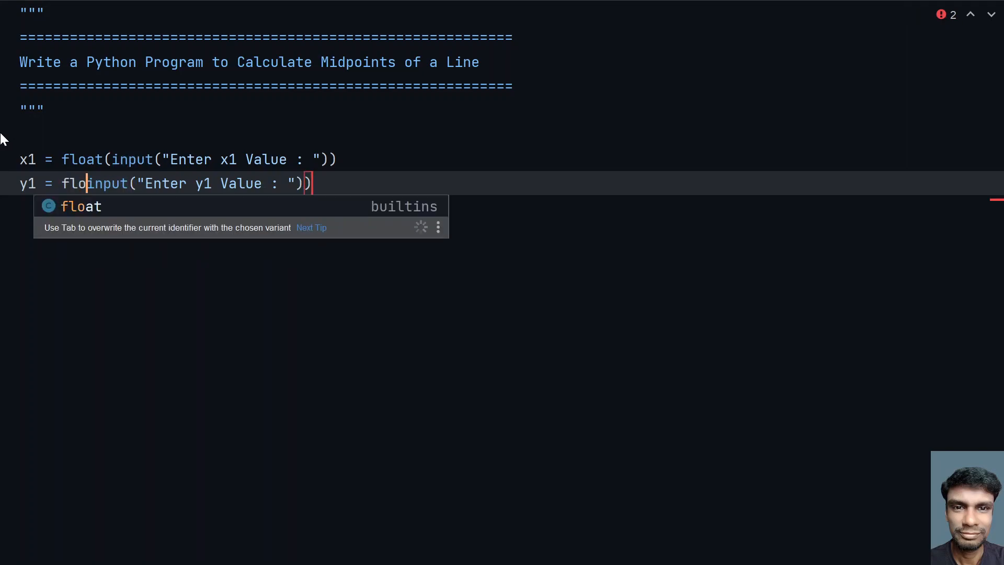
pyautogui.press('tab')
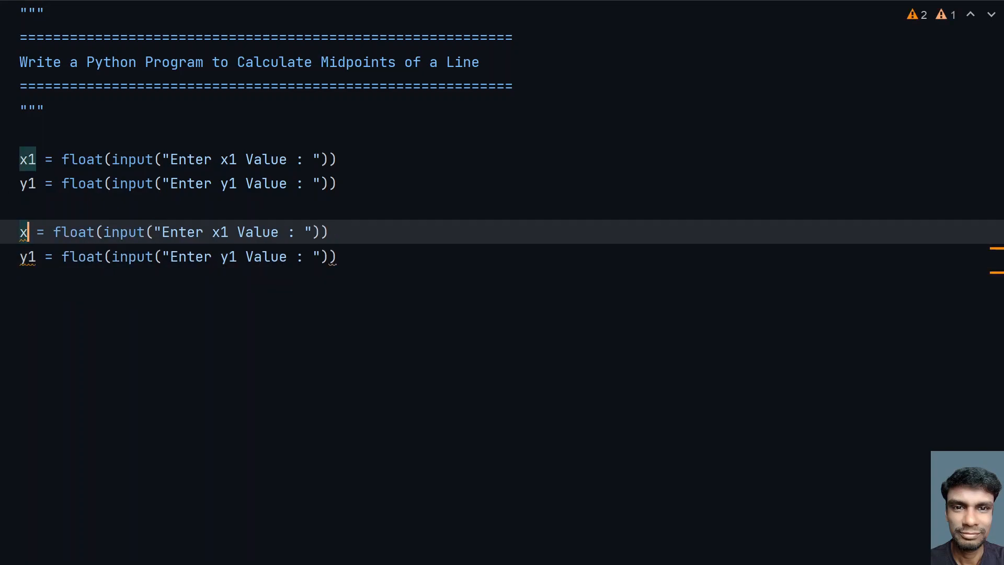
# Change the duplicated pair's variable names and prompts to x2 and y2.
pyautogui.write('2')
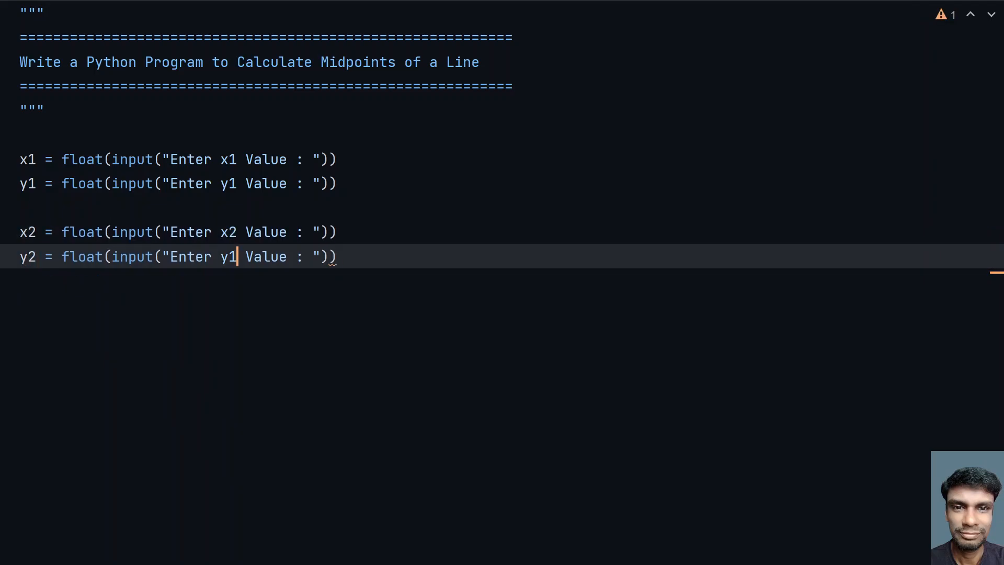
pyautogui.write('2')
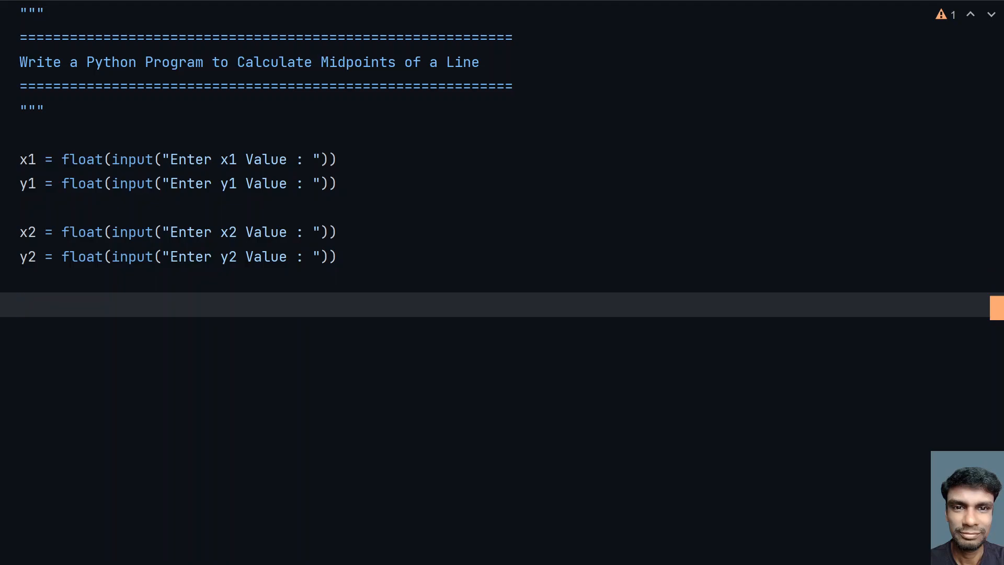
# Add the formula x3 = (x1+x2) / 2.
pyautogui.write('x')
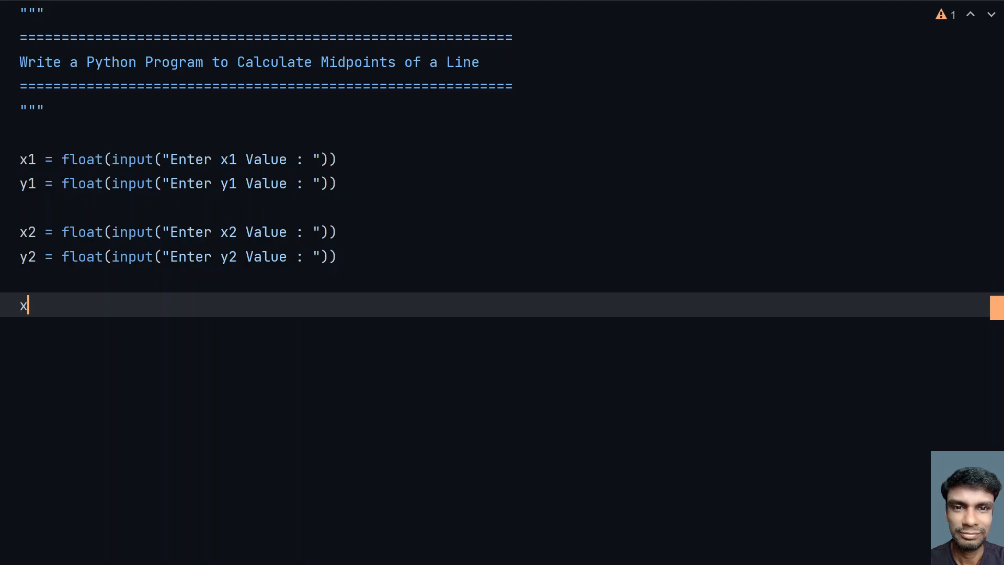
pyautogui.write('3 =')
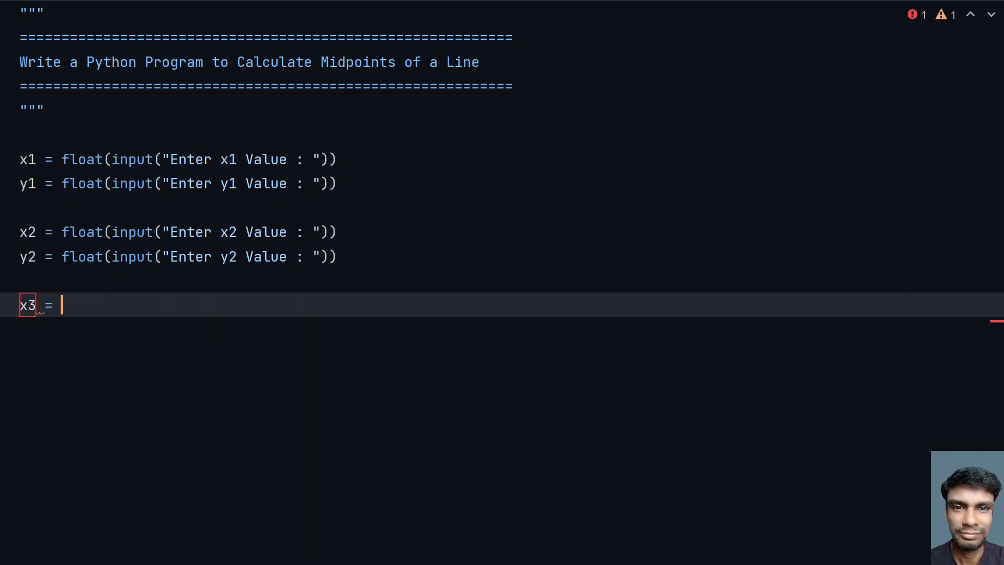
pyautogui.write('()')
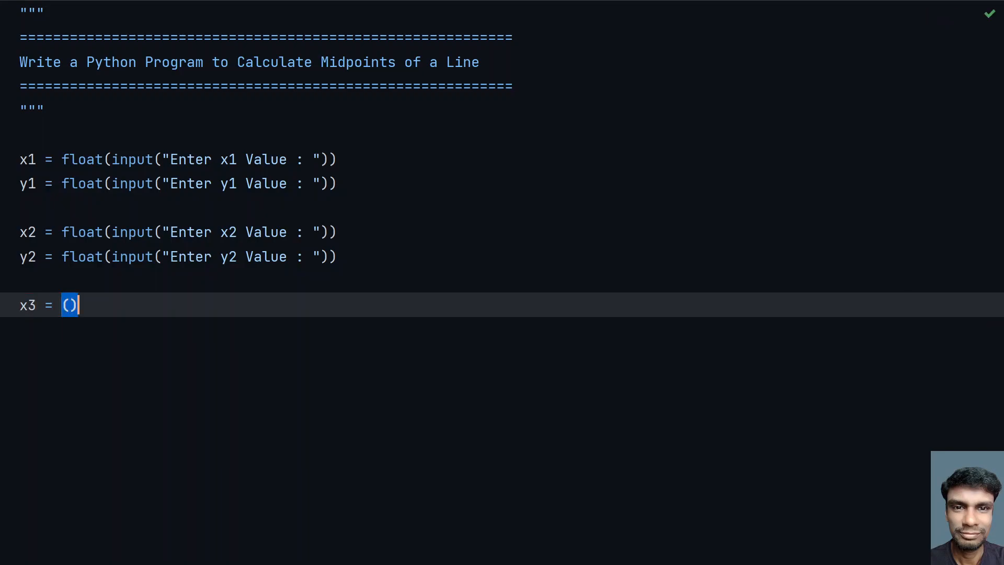
pyautogui.write('x1+')
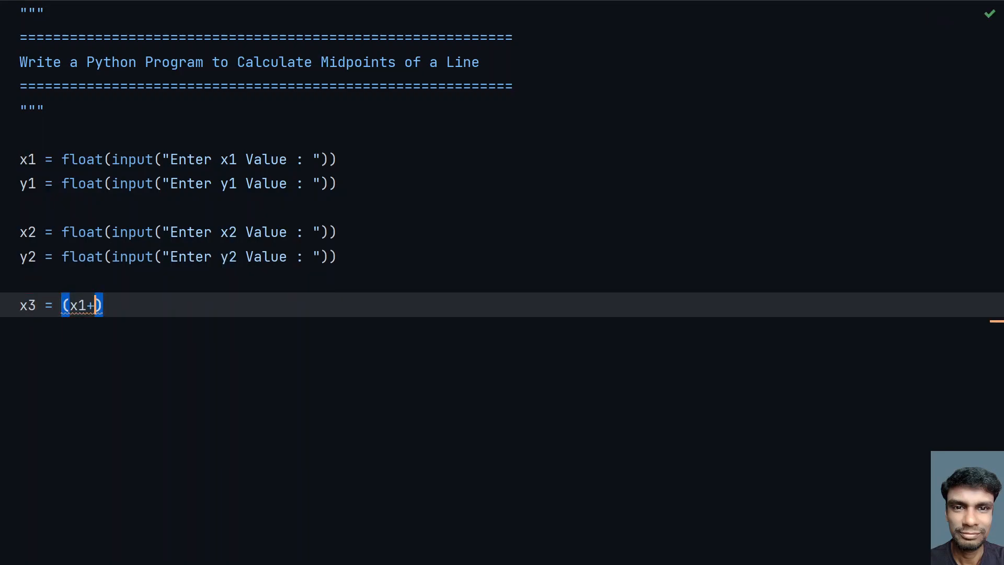
pyautogui.write('x2')
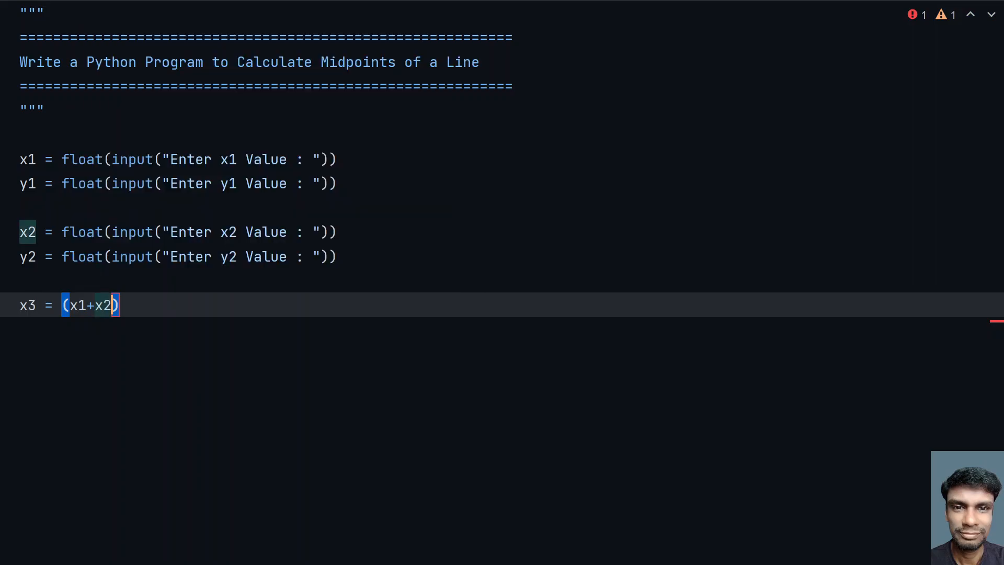
pyautogui.write('/')
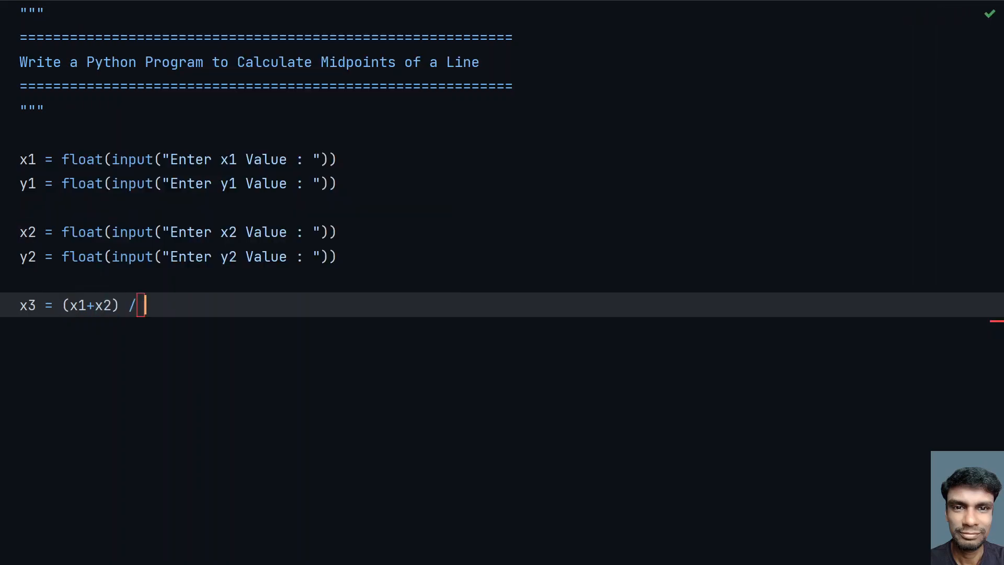
pyautogui.write('2')
pyautogui.write('y')
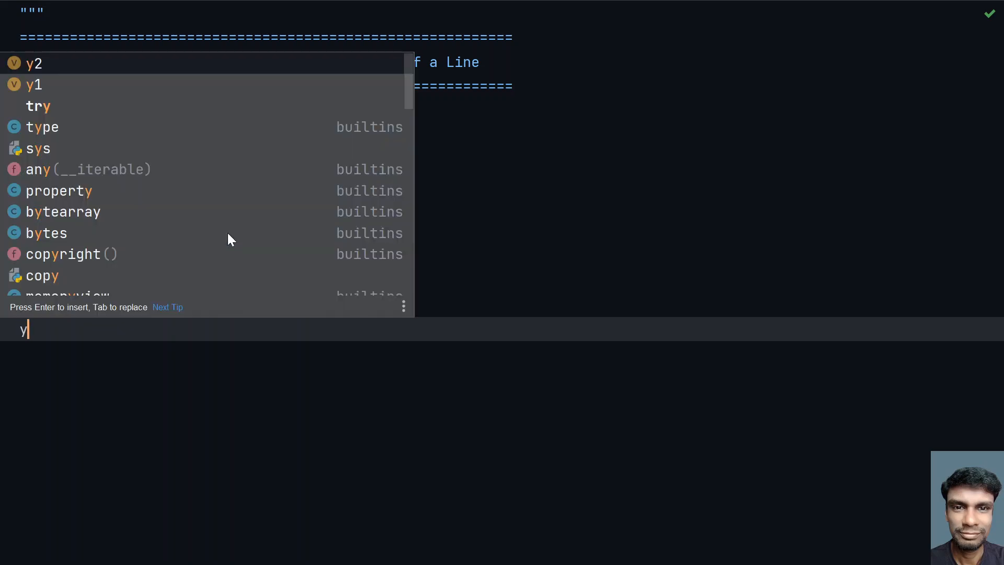
# Add the formula y3 = (y1+y2) / 2 and start a new line.
pyautogui.write('3')
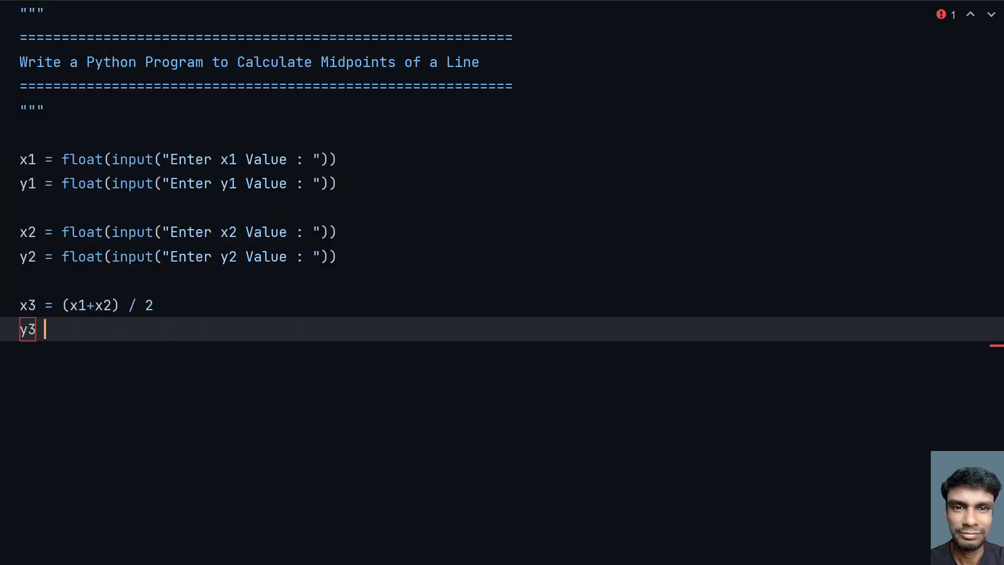
pyautogui.write('=')
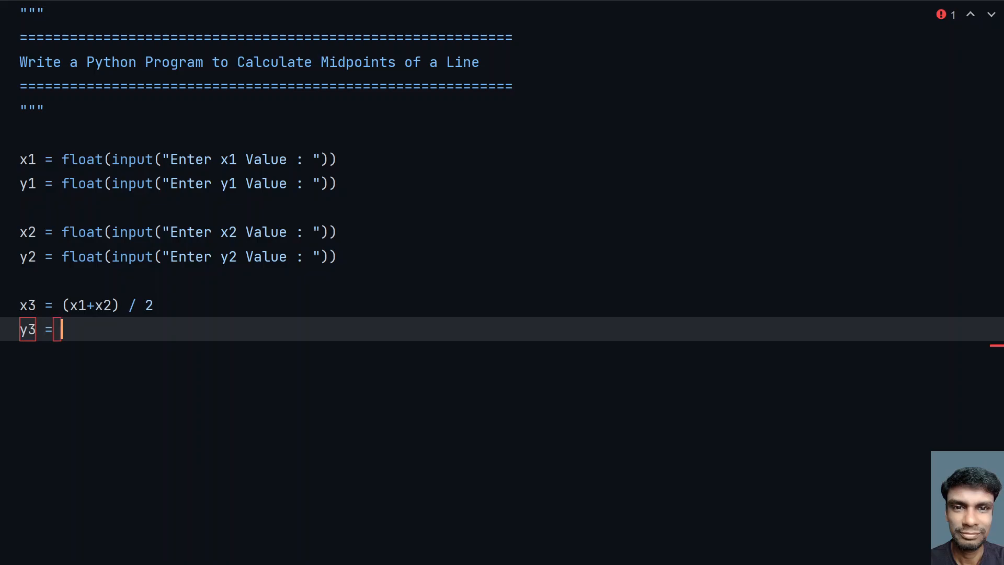
pyautogui.write('(')
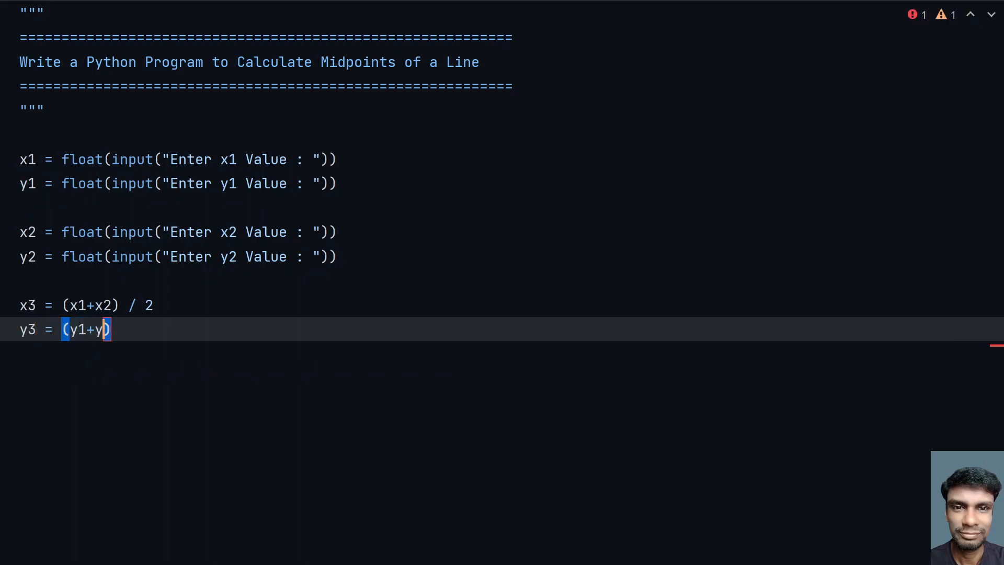
pyautogui.write('2)')
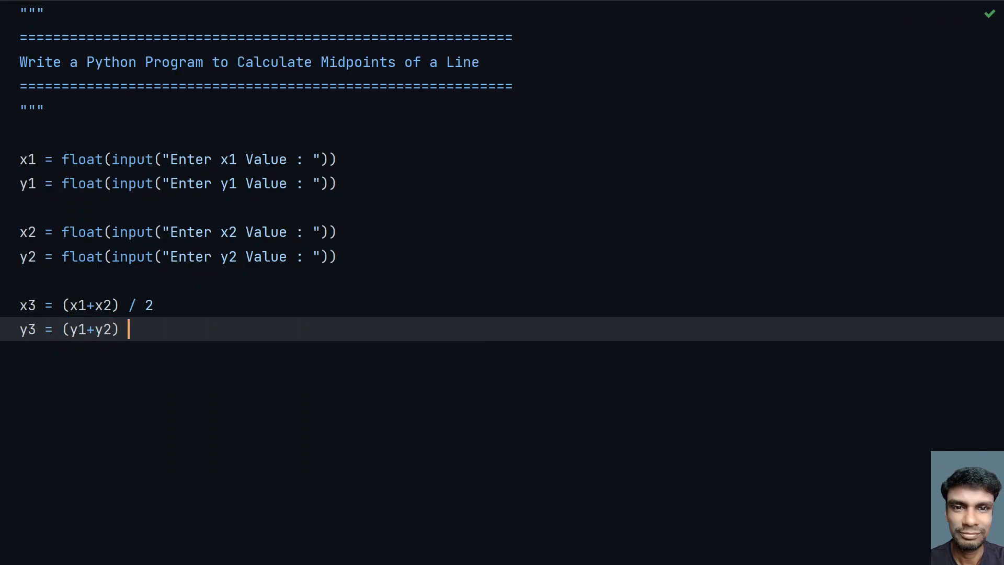
pyautogui.write('/ 2')
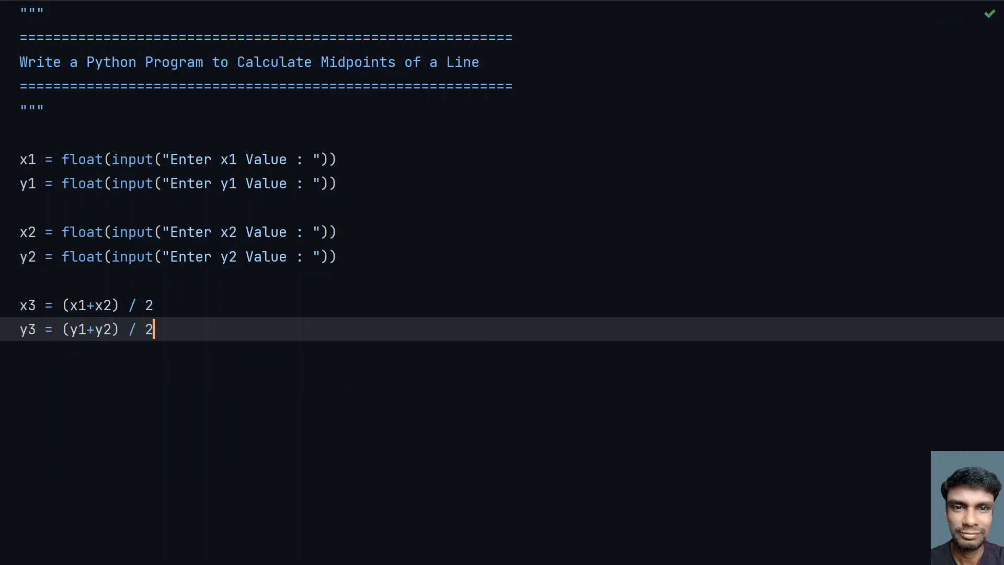
pyautogui.press('Enter')
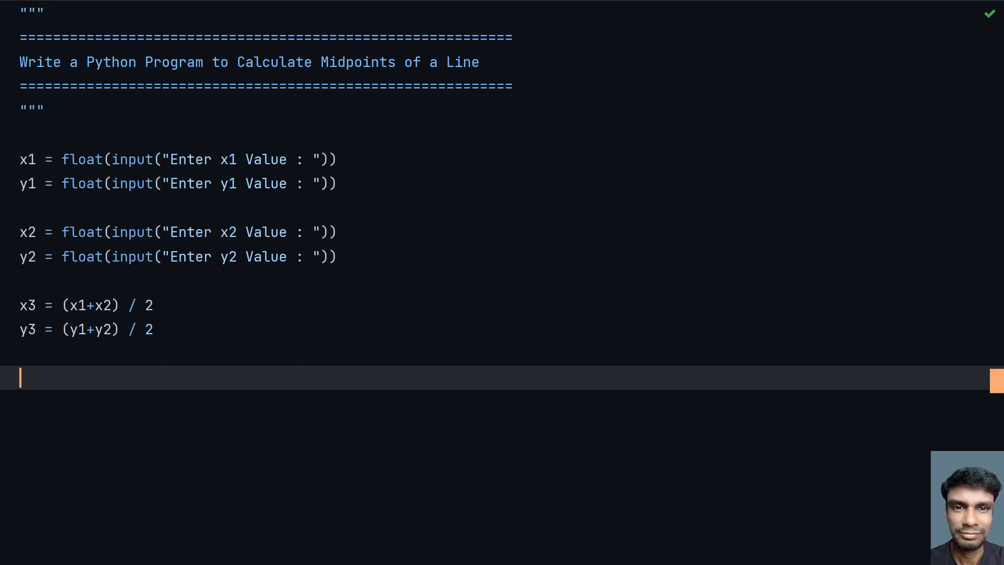
# Add print("Midpoint of a Line is : ", x3, y3) to output the result.
pyautogui.write('print()')
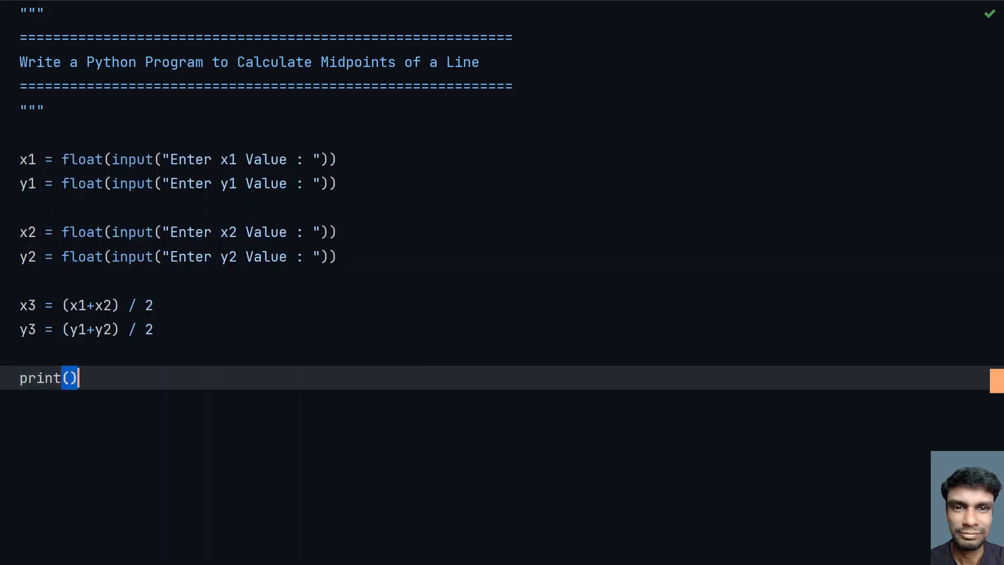
pyautogui.write('"Mi')
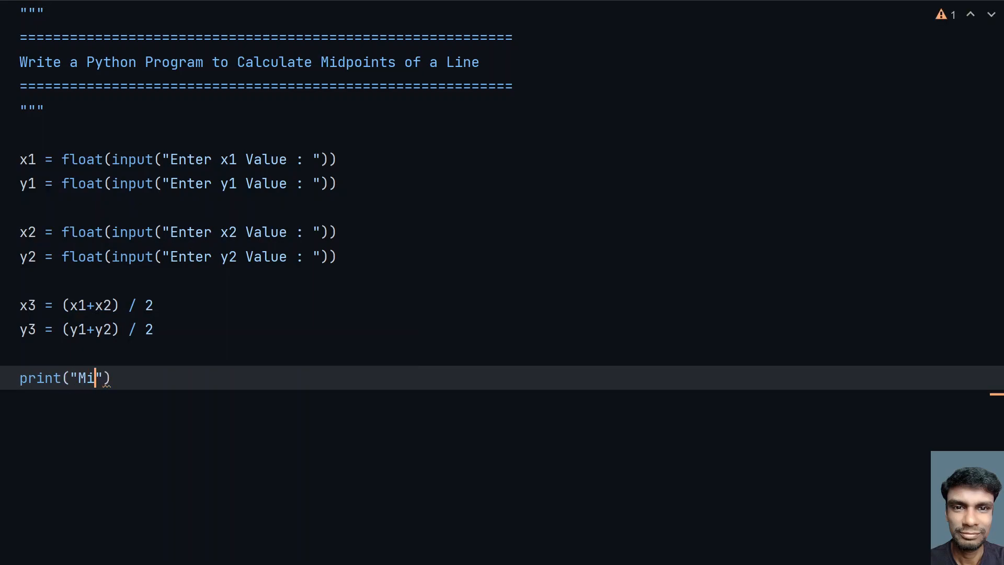
pyautogui.write('dpoint')
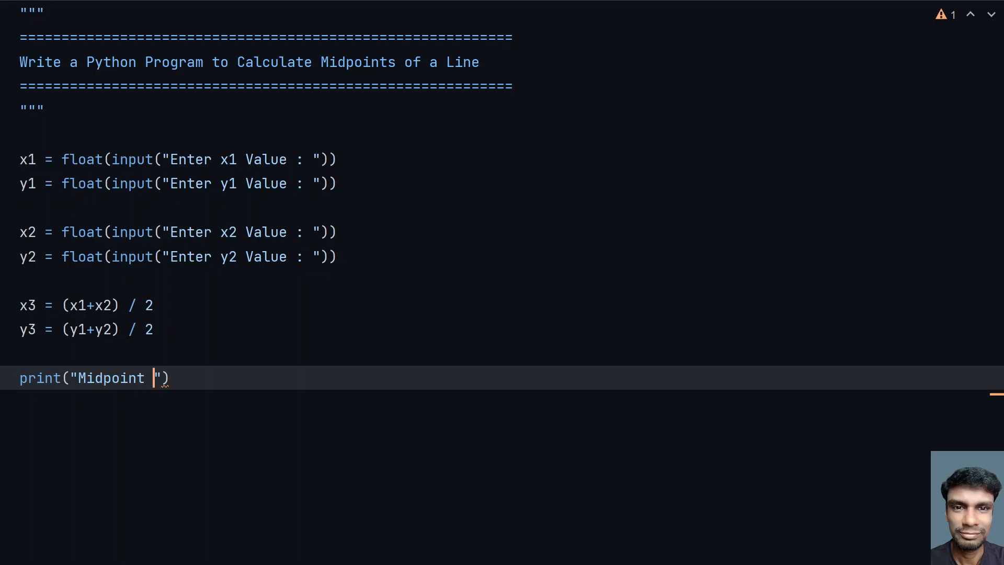
pyautogui.write('of a Line')
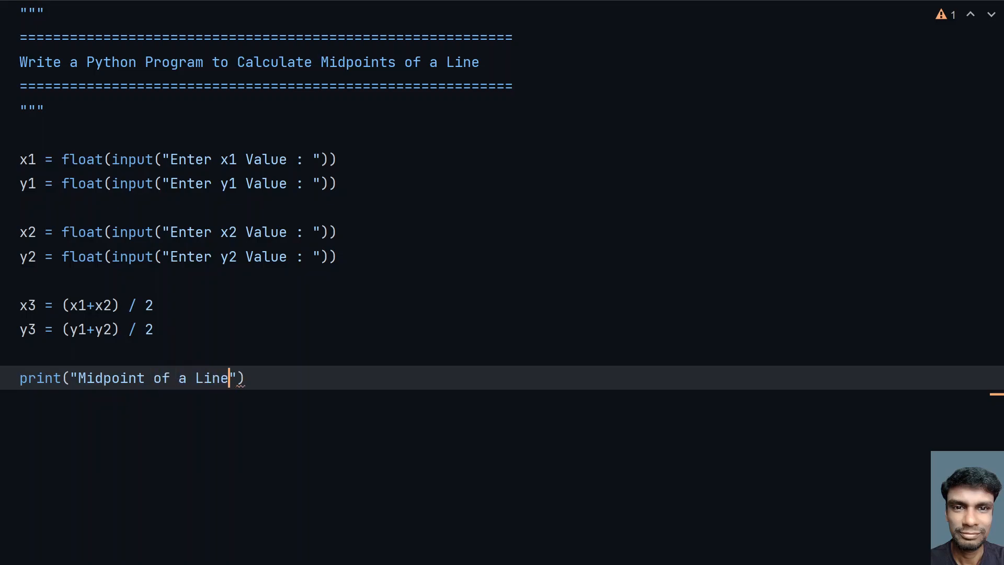
pyautogui.write('is')
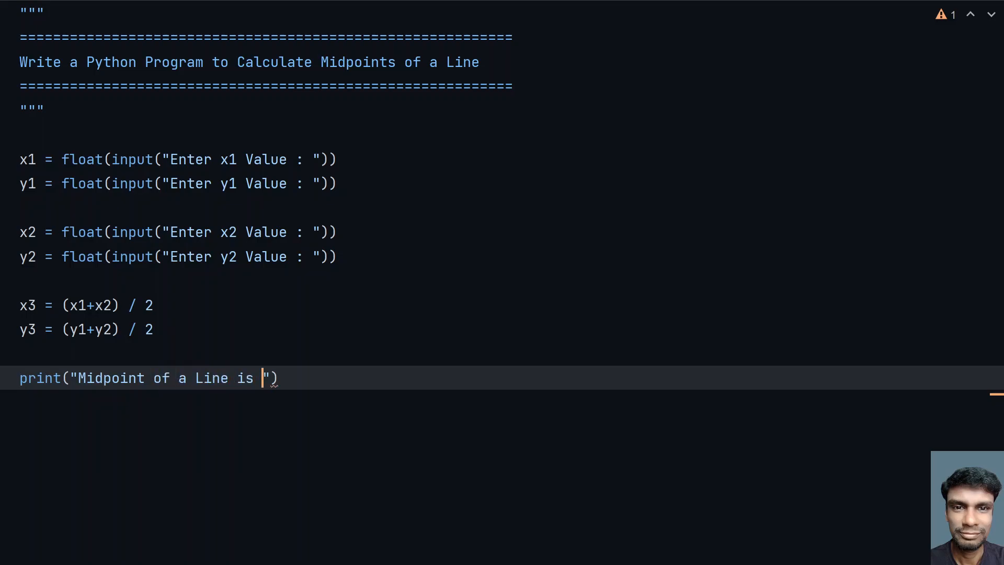
pyautogui.write(',')
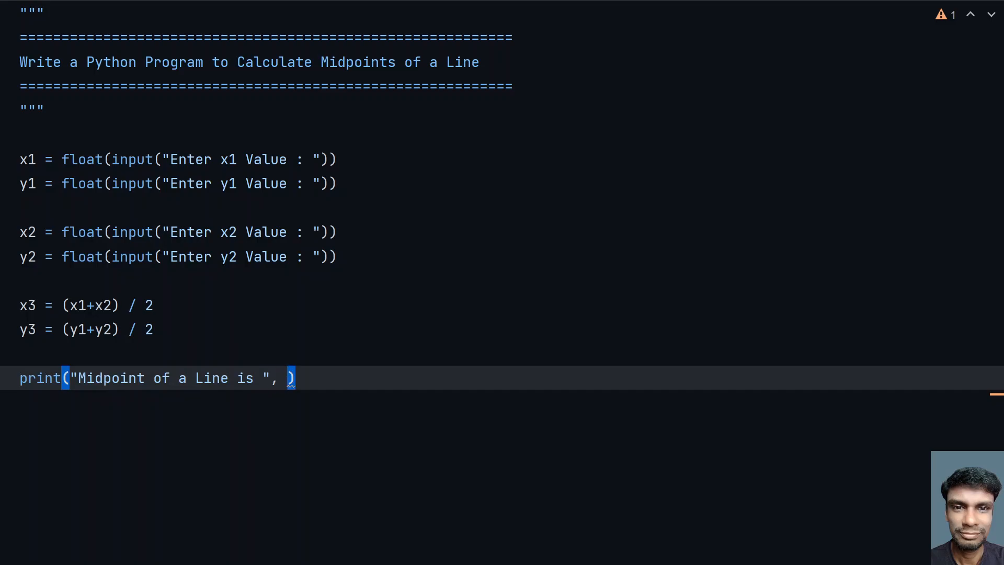
pyautogui.write('x3,')
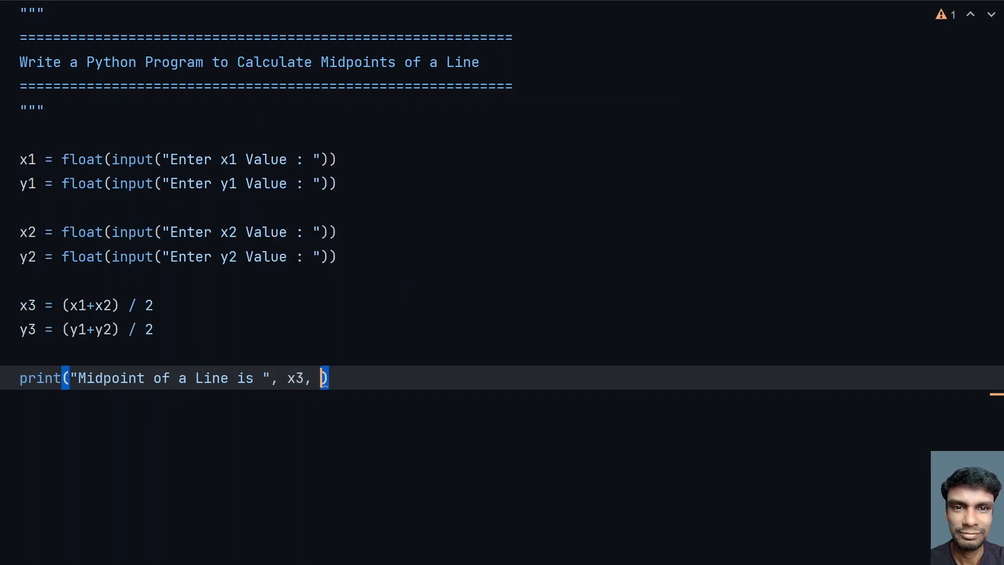
pyautogui.write('y3')
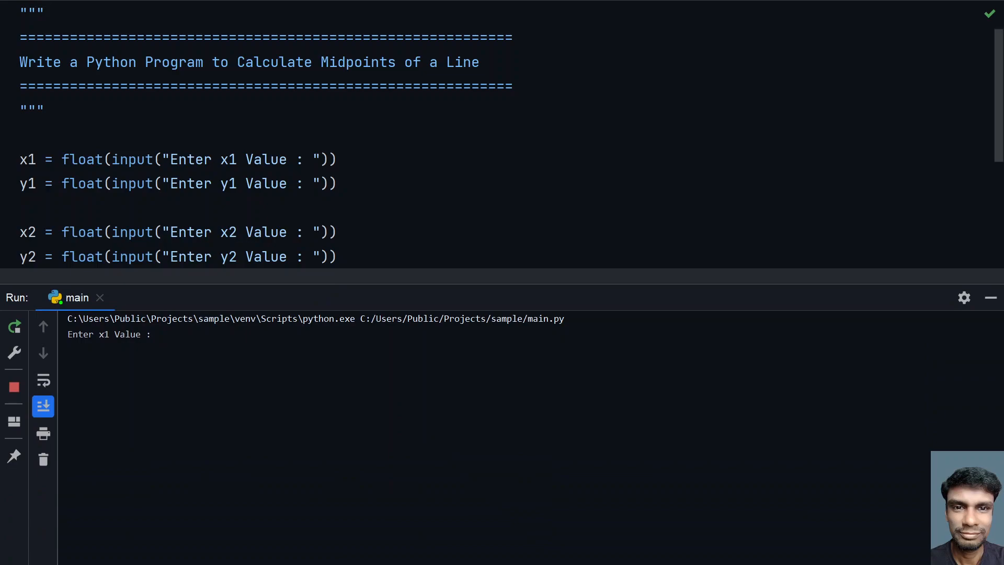
# Enter test points (2, 3) and (6, 7) in the console, getting midpoint 4.0 5.0.
pyautogui.write('3')
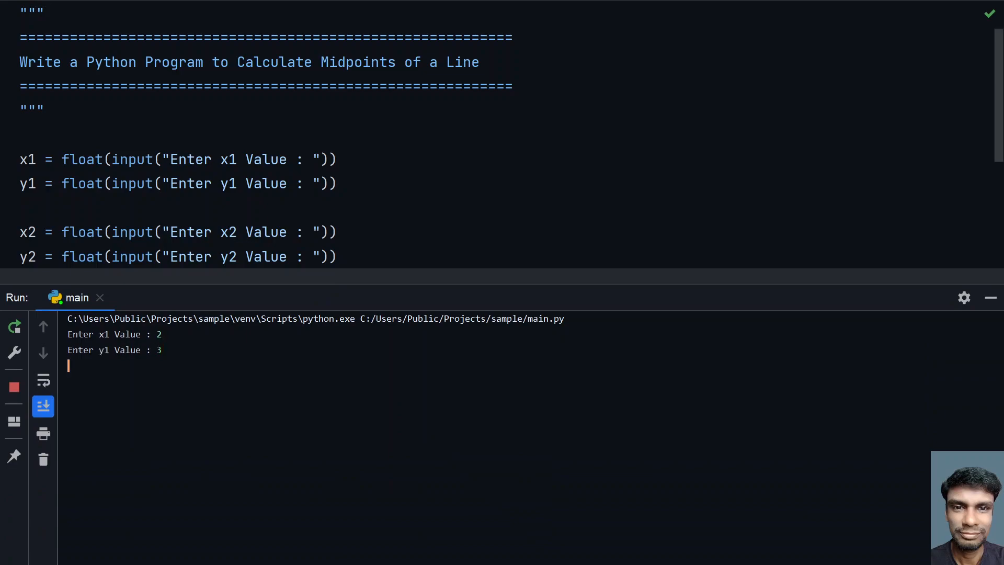
pyautogui.press('enter')
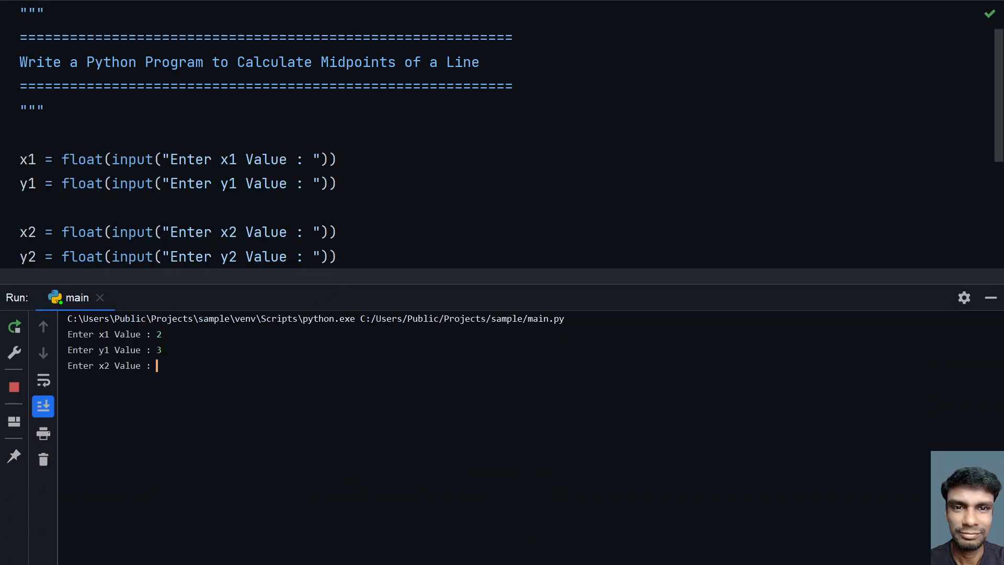
pyautogui.write('6')
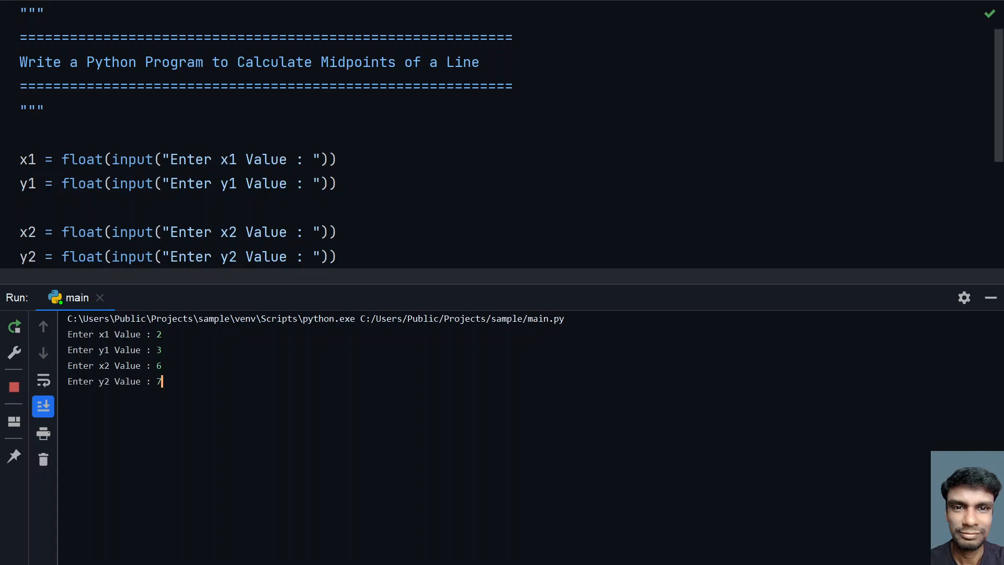
pyautogui.press('enter')
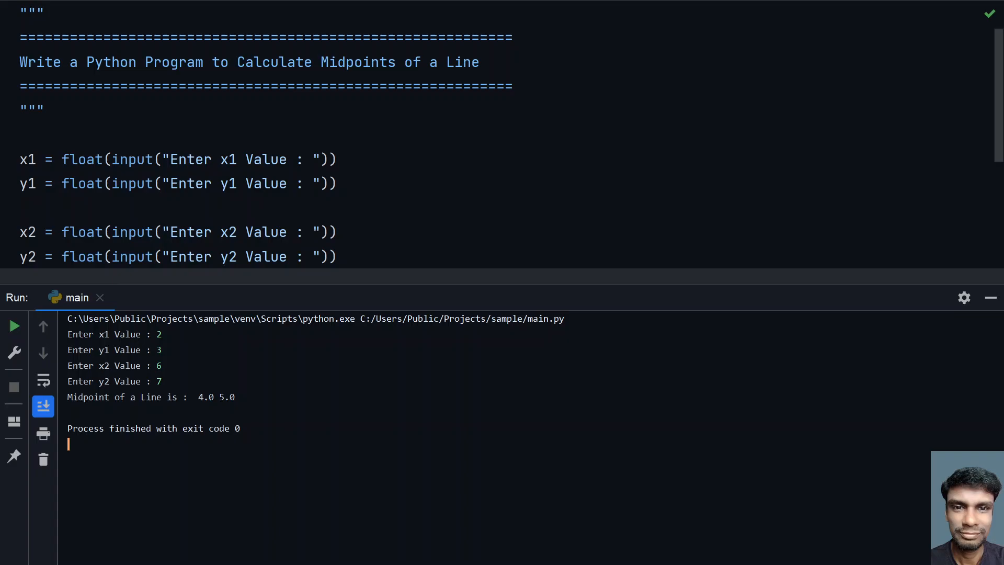
pyautogui.moveTo(989, 297)
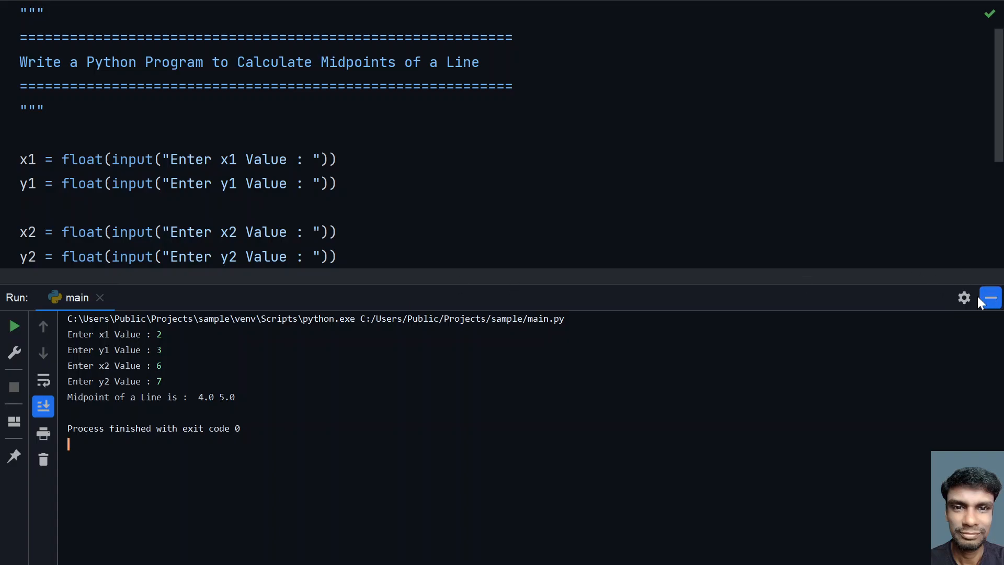
pyautogui.rightClick(191, 232)
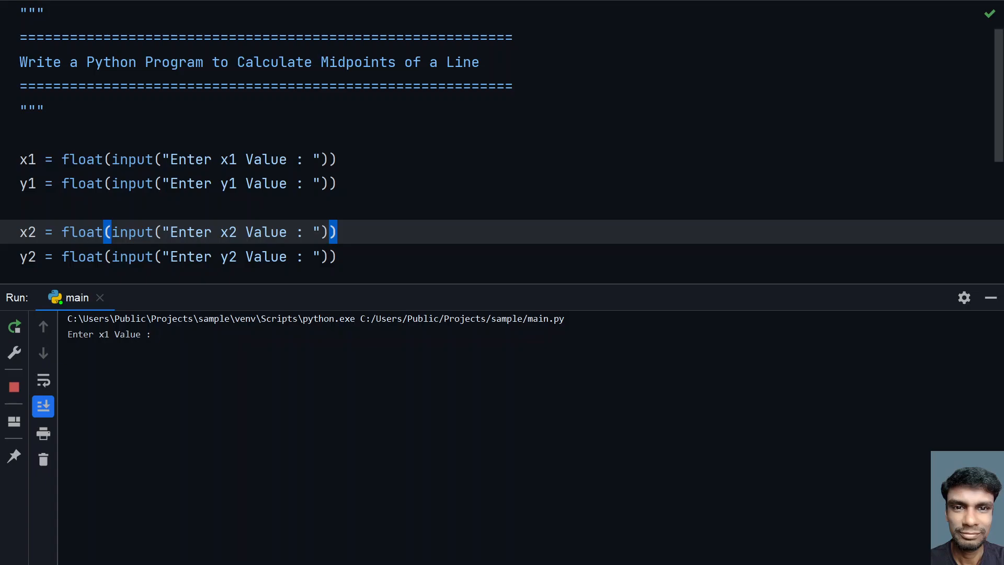
# Enter x1 = -3 and y1 = -4 in the rerun, then focus the console at the x2 prompt.
pyautogui.write('-3')
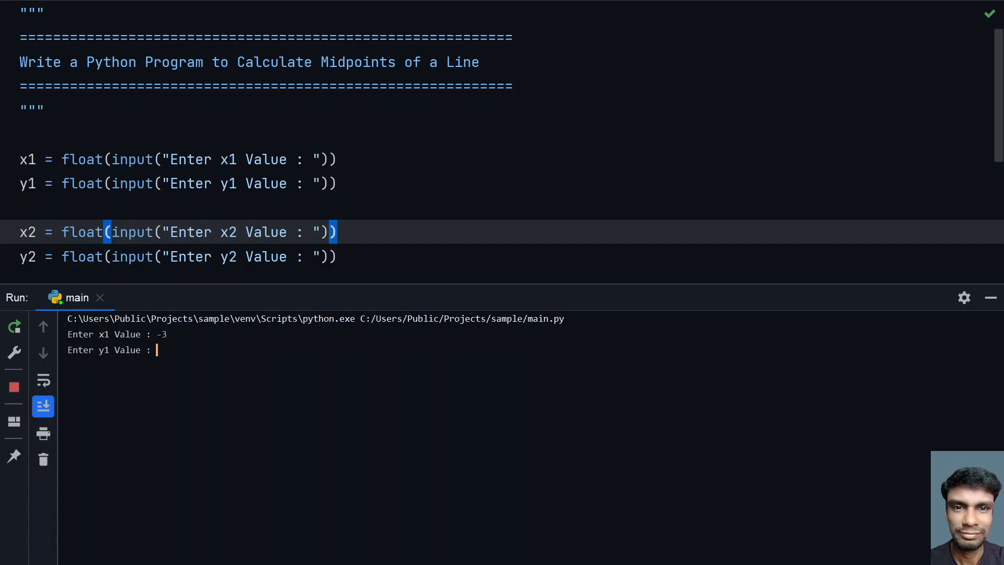
pyautogui.write('-4')
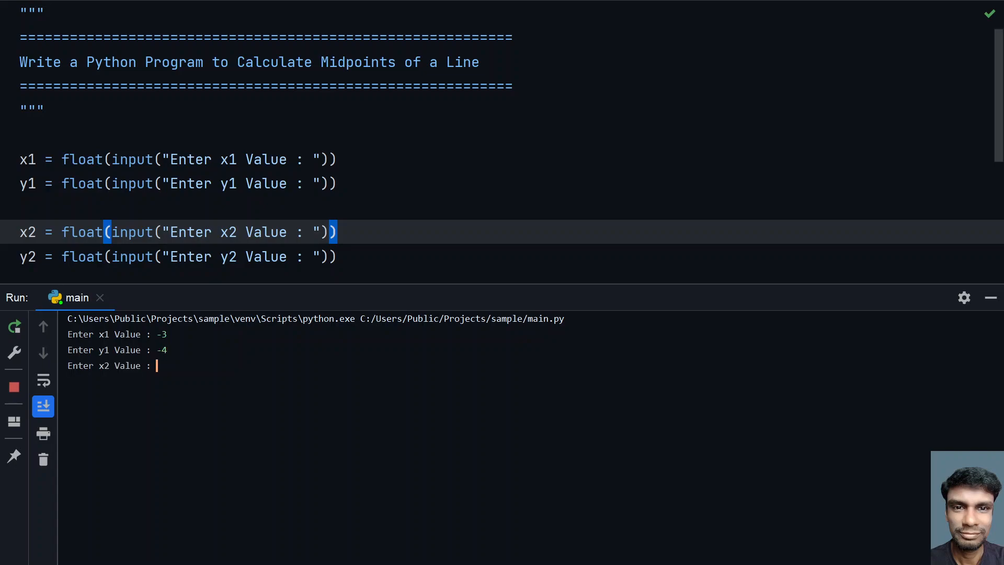
pyautogui.write('3')
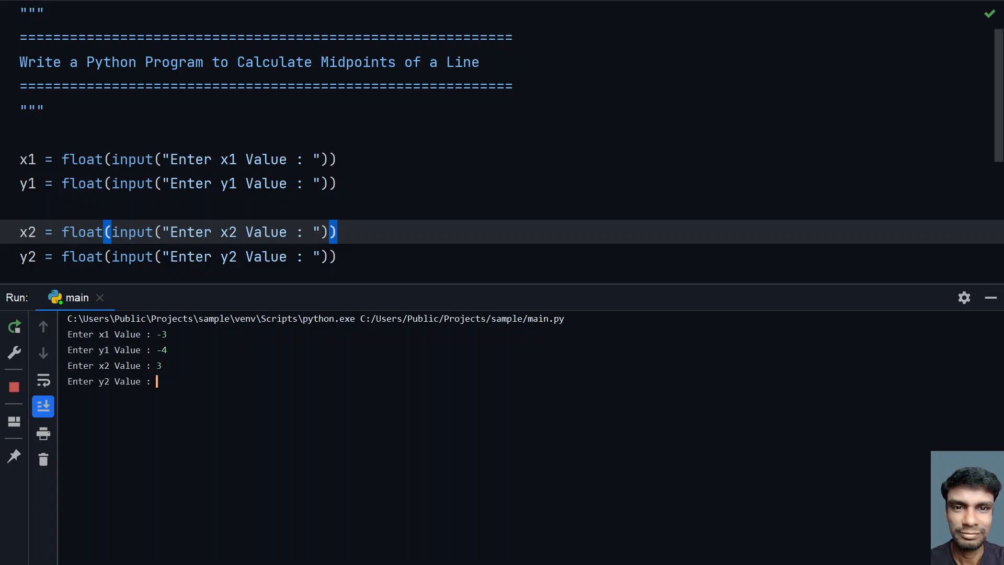
pyautogui.write('4')
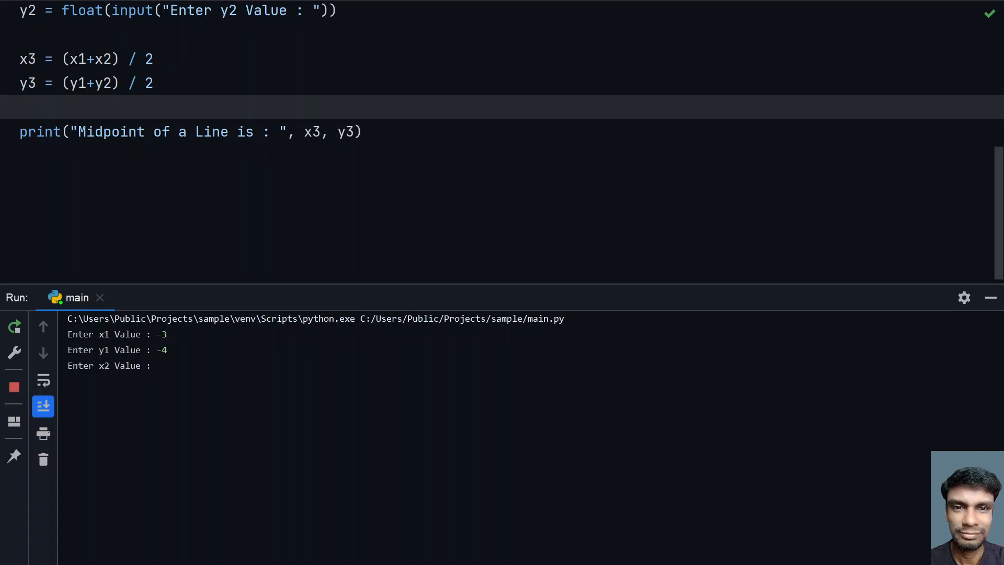
pyautogui.click(157, 365)
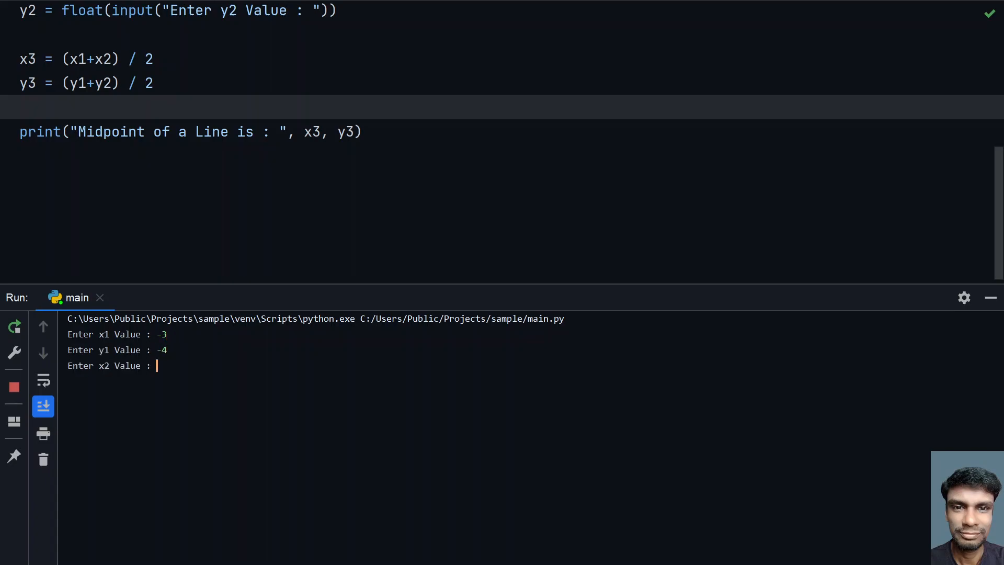